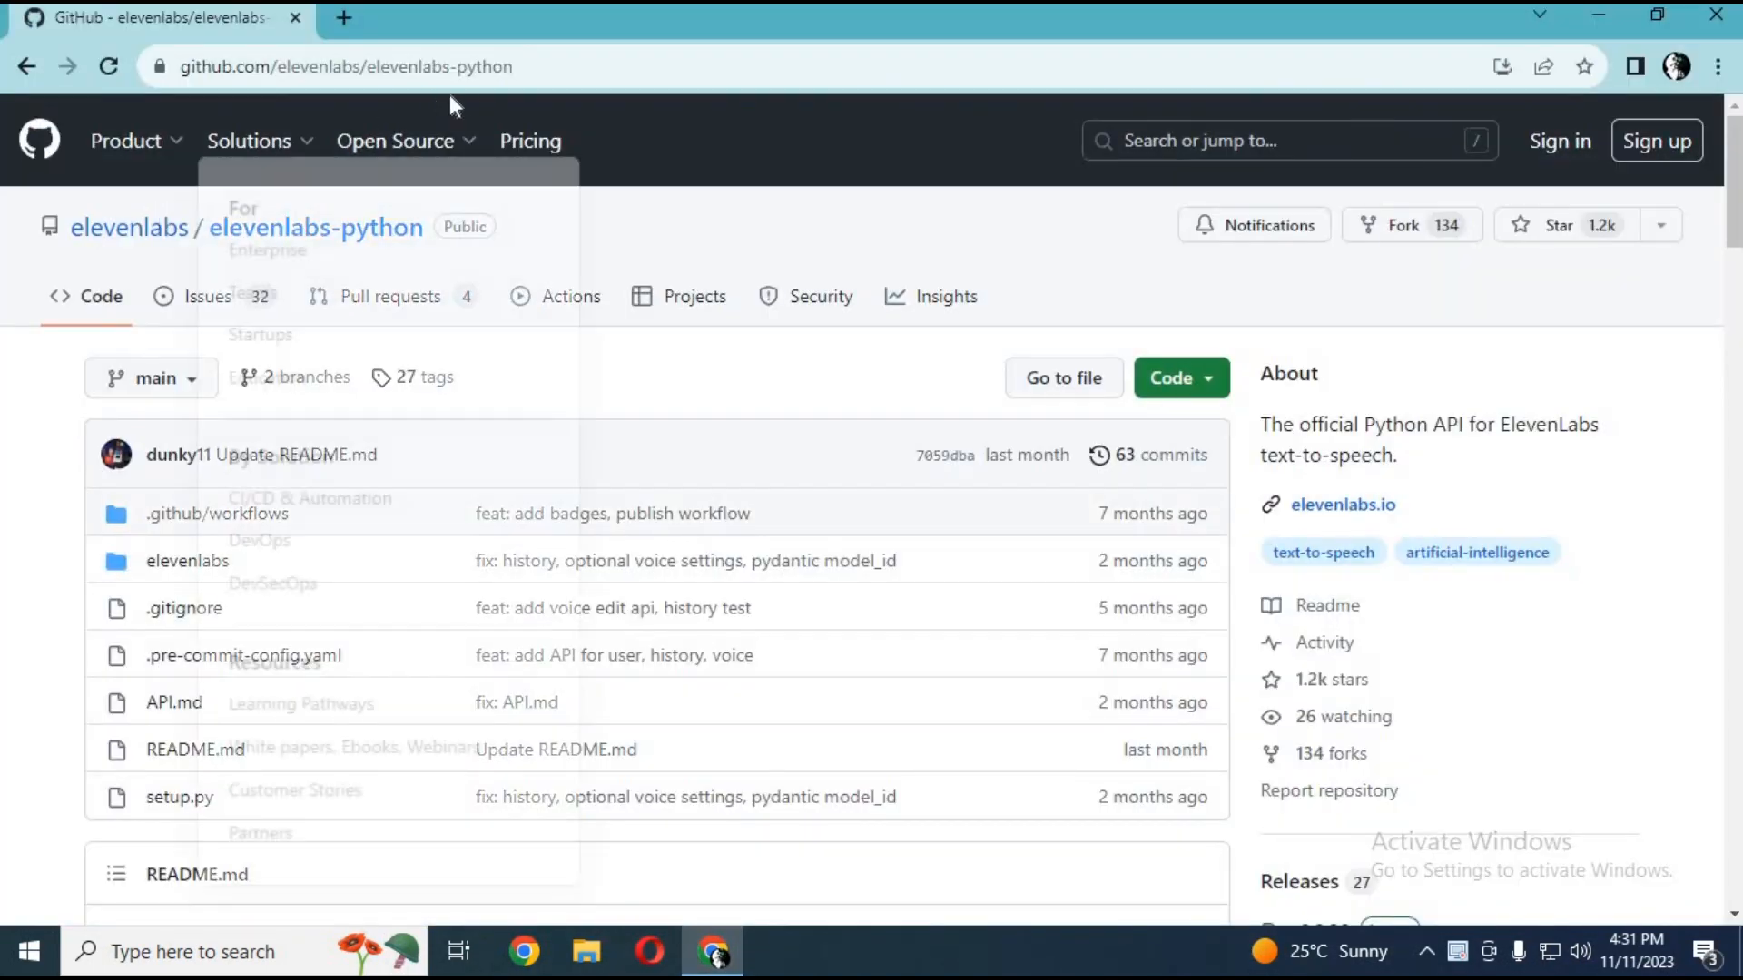
# Scroll the elevenlabs-python README to Usage and launch the 'Open in Spaces' demo.
pyautogui.click(345, 66)
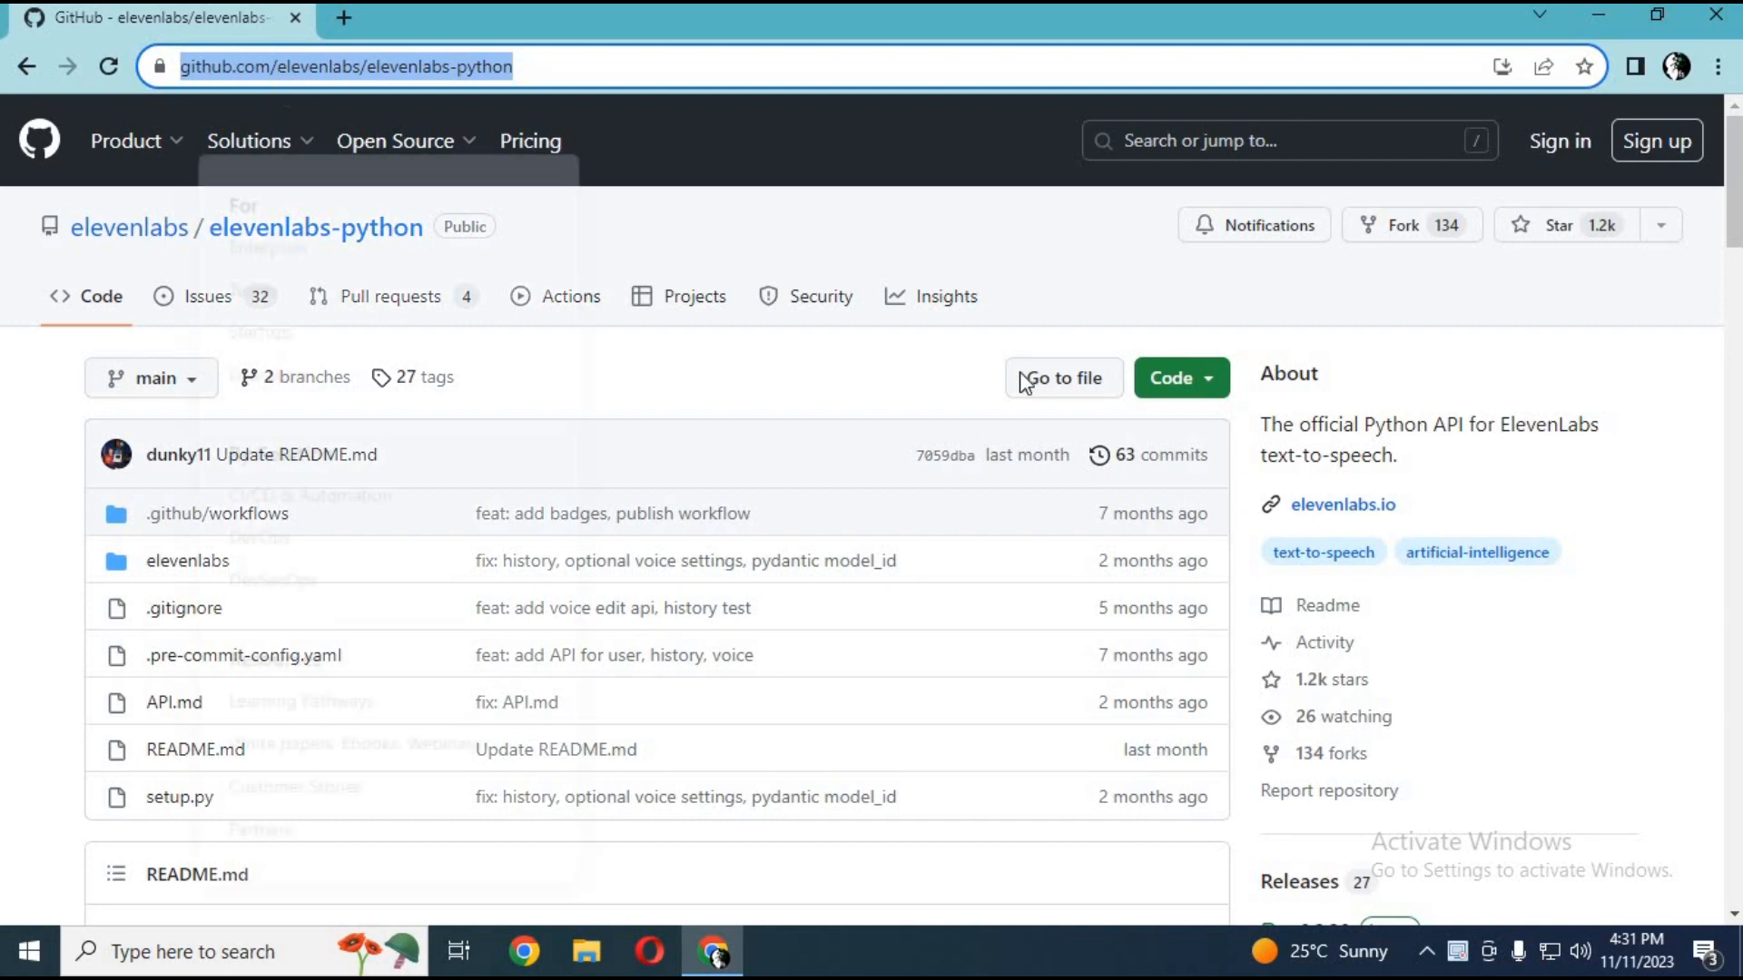
pyautogui.scroll(-3)
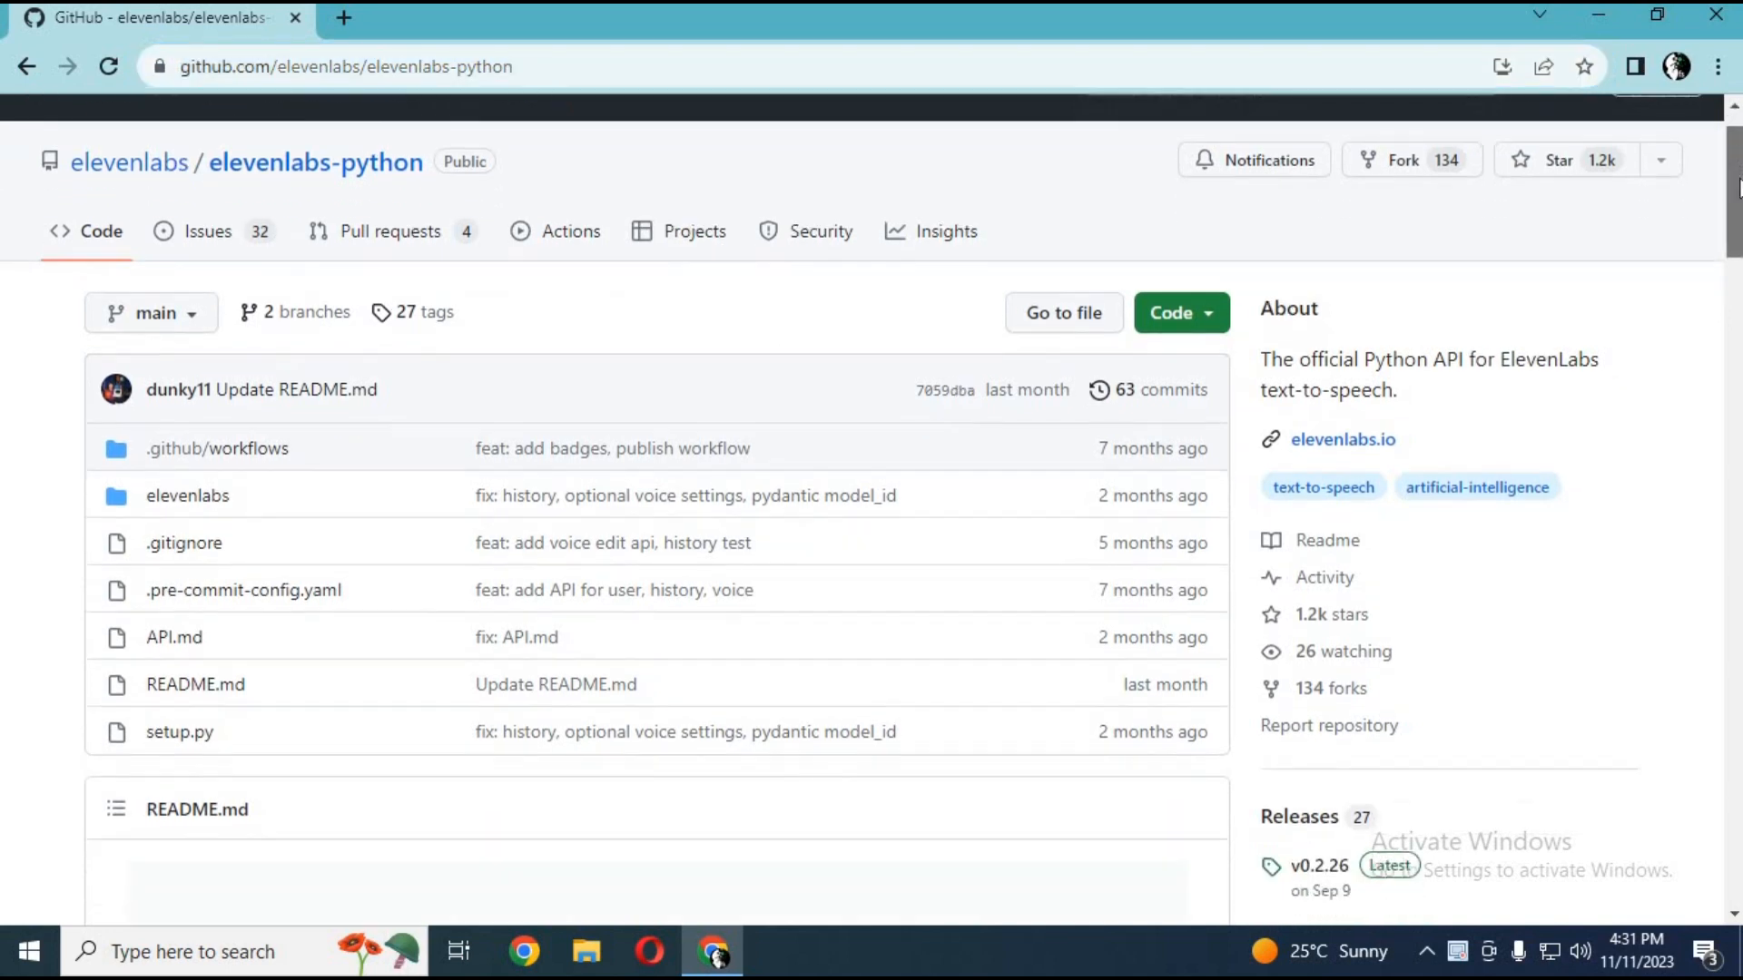
pyautogui.scroll(-3)
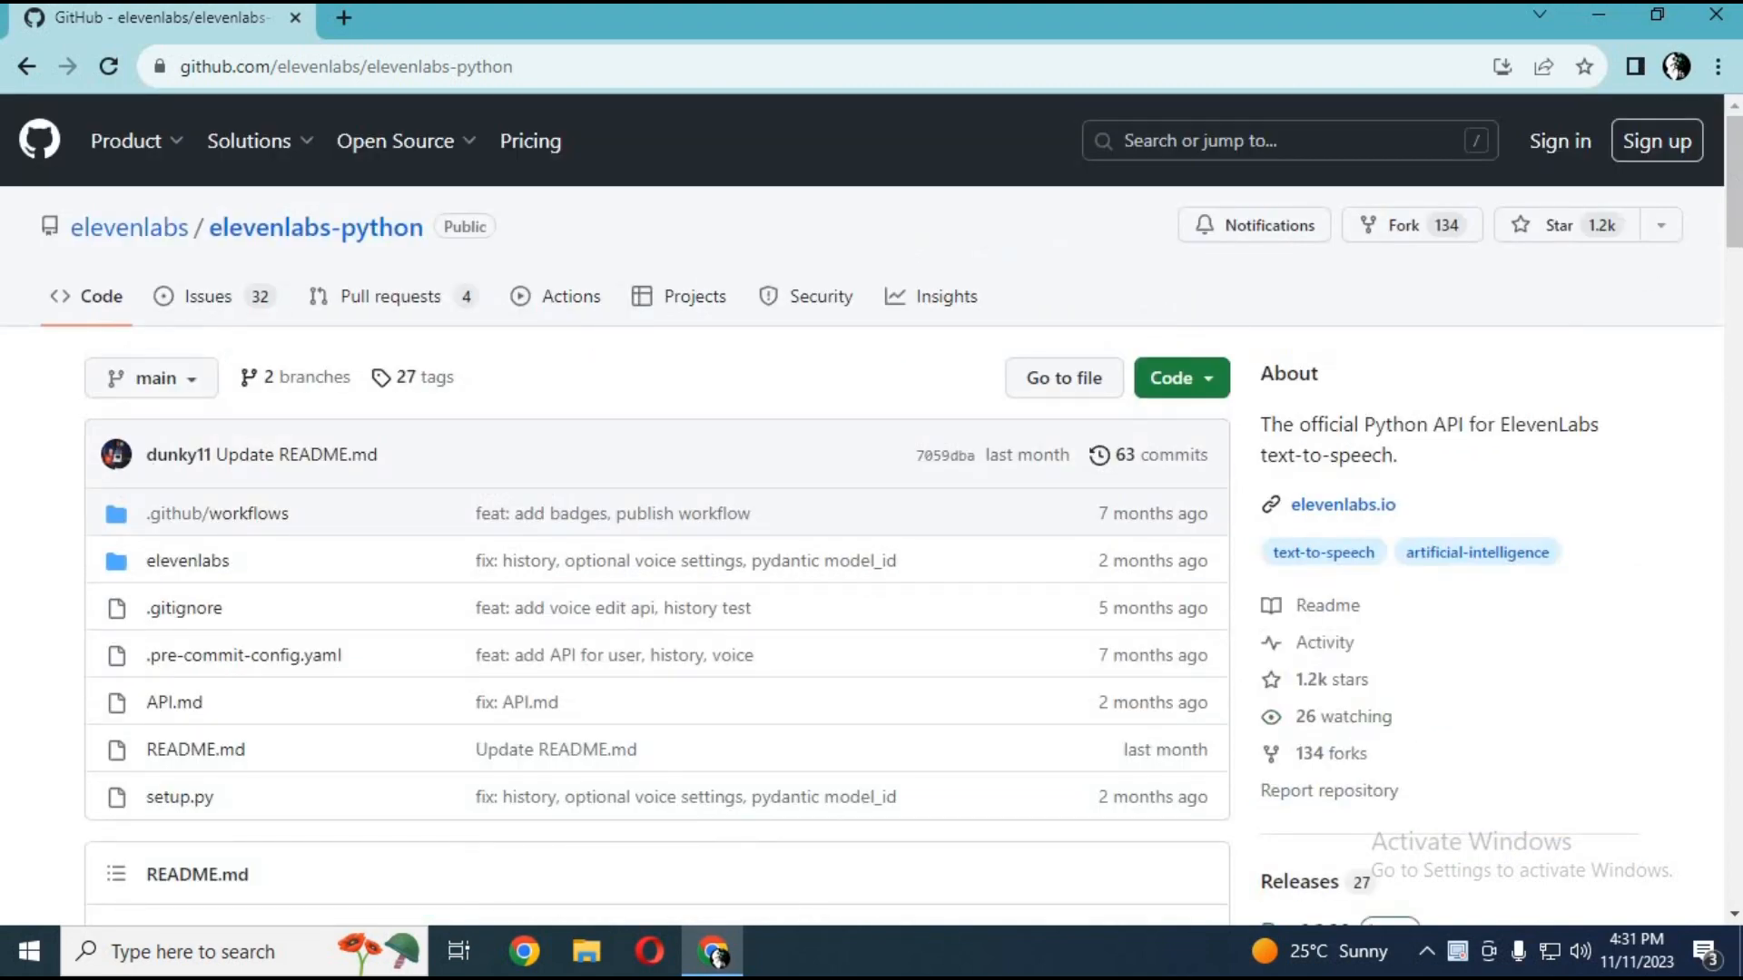
pyautogui.scroll(-3)
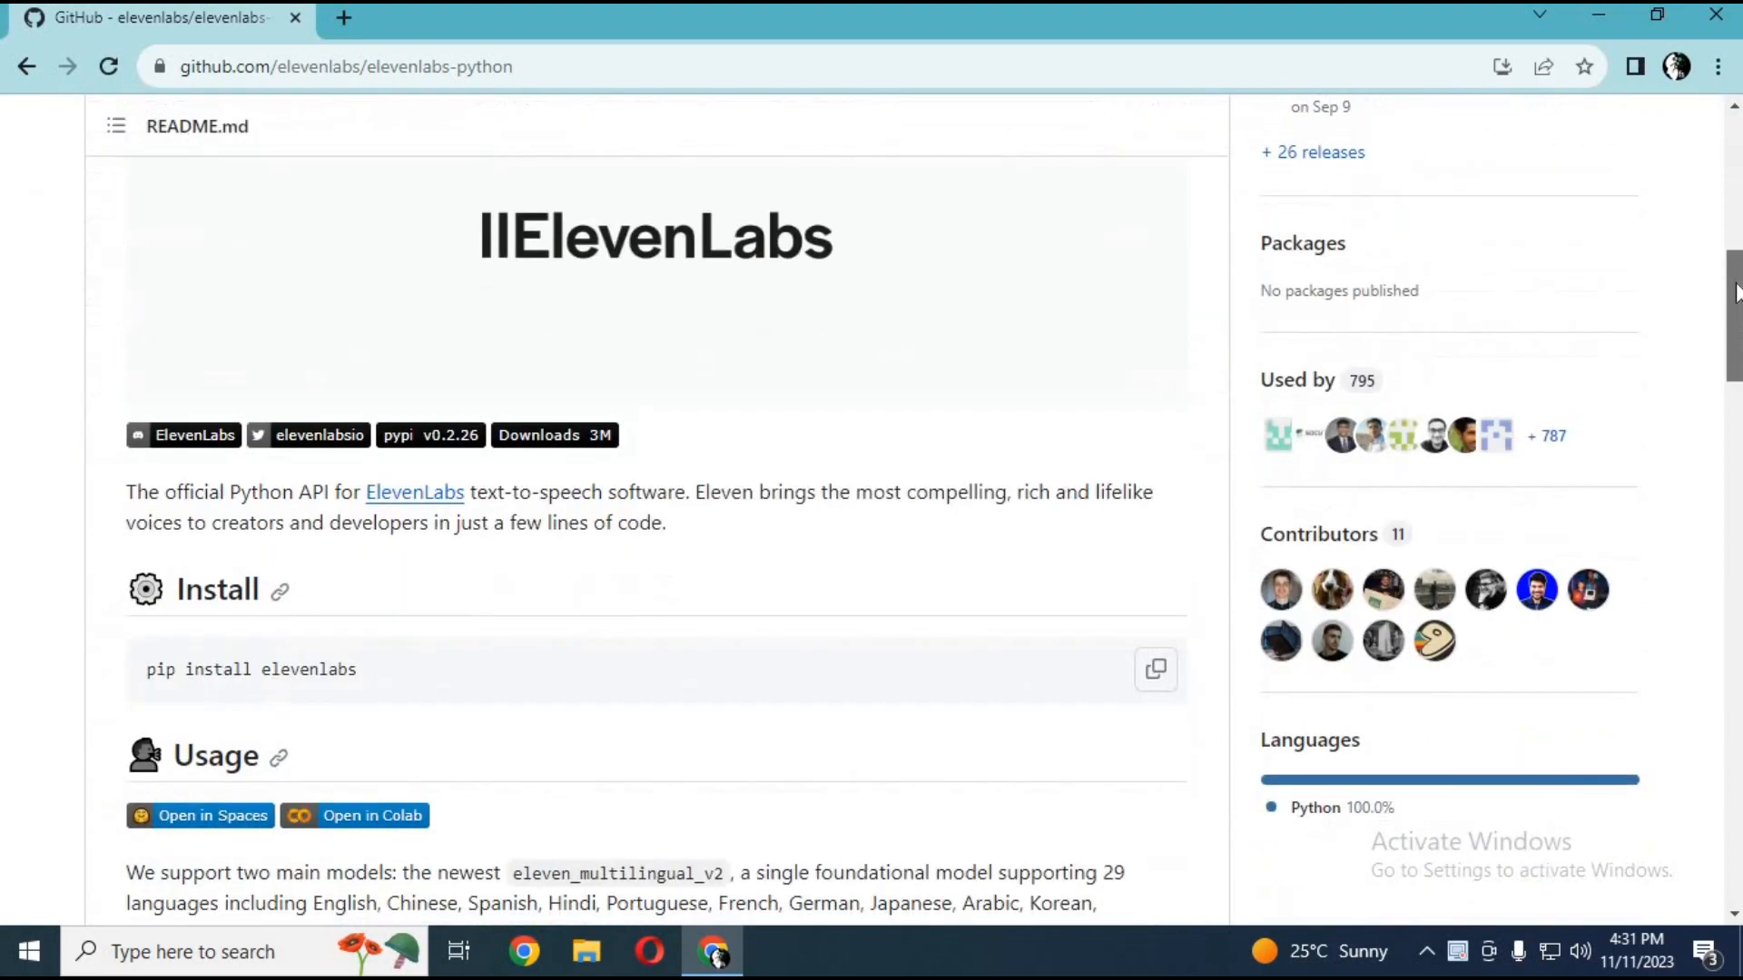
pyautogui.scroll(-3)
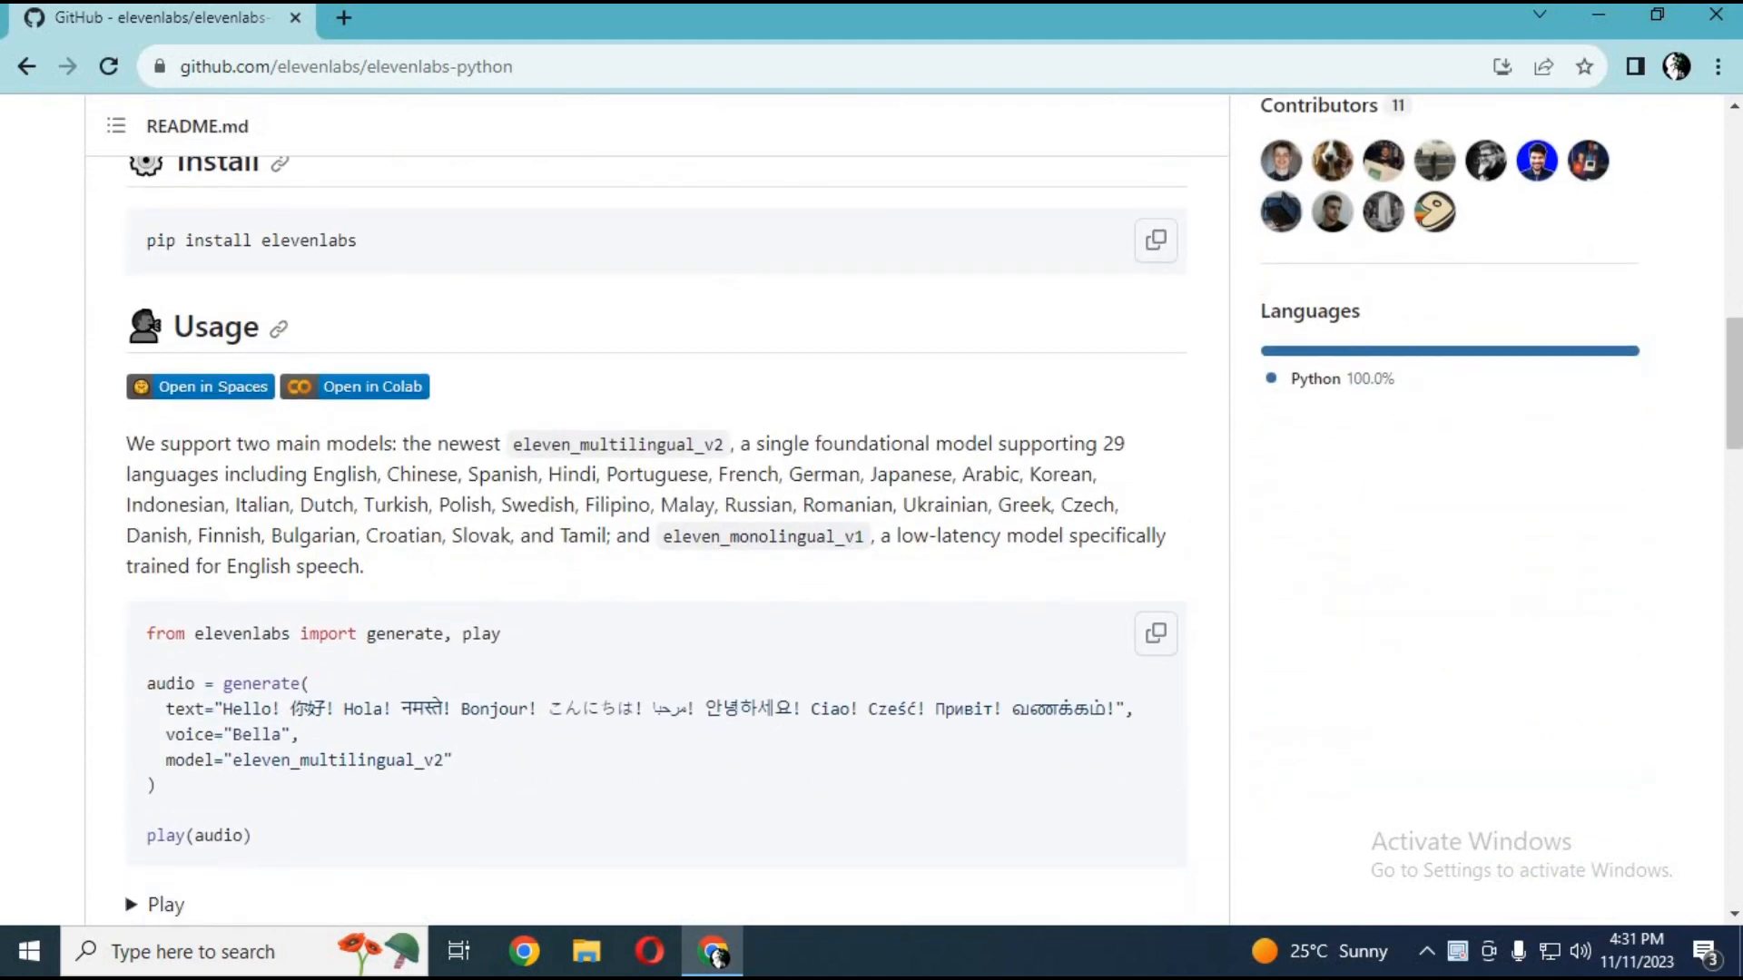
pyautogui.click(212, 386)
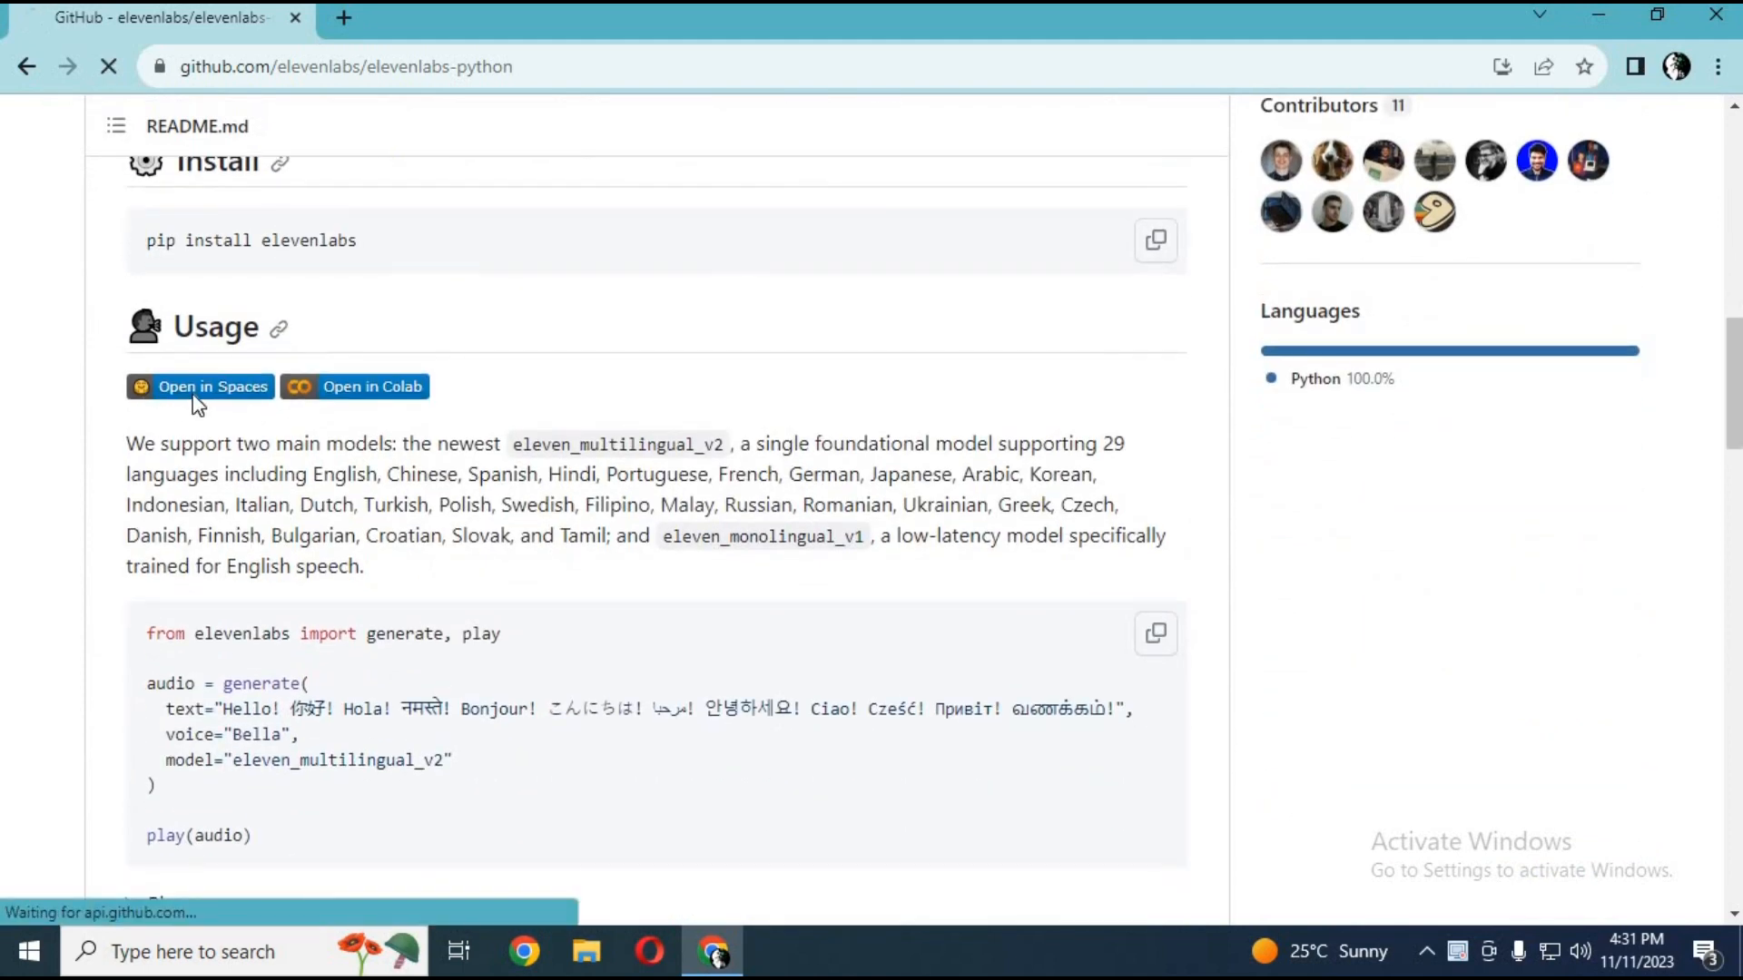
# Change the ElevenLabs TTS Space voice from Bella to Rachel.
pyautogui.click(211, 386)
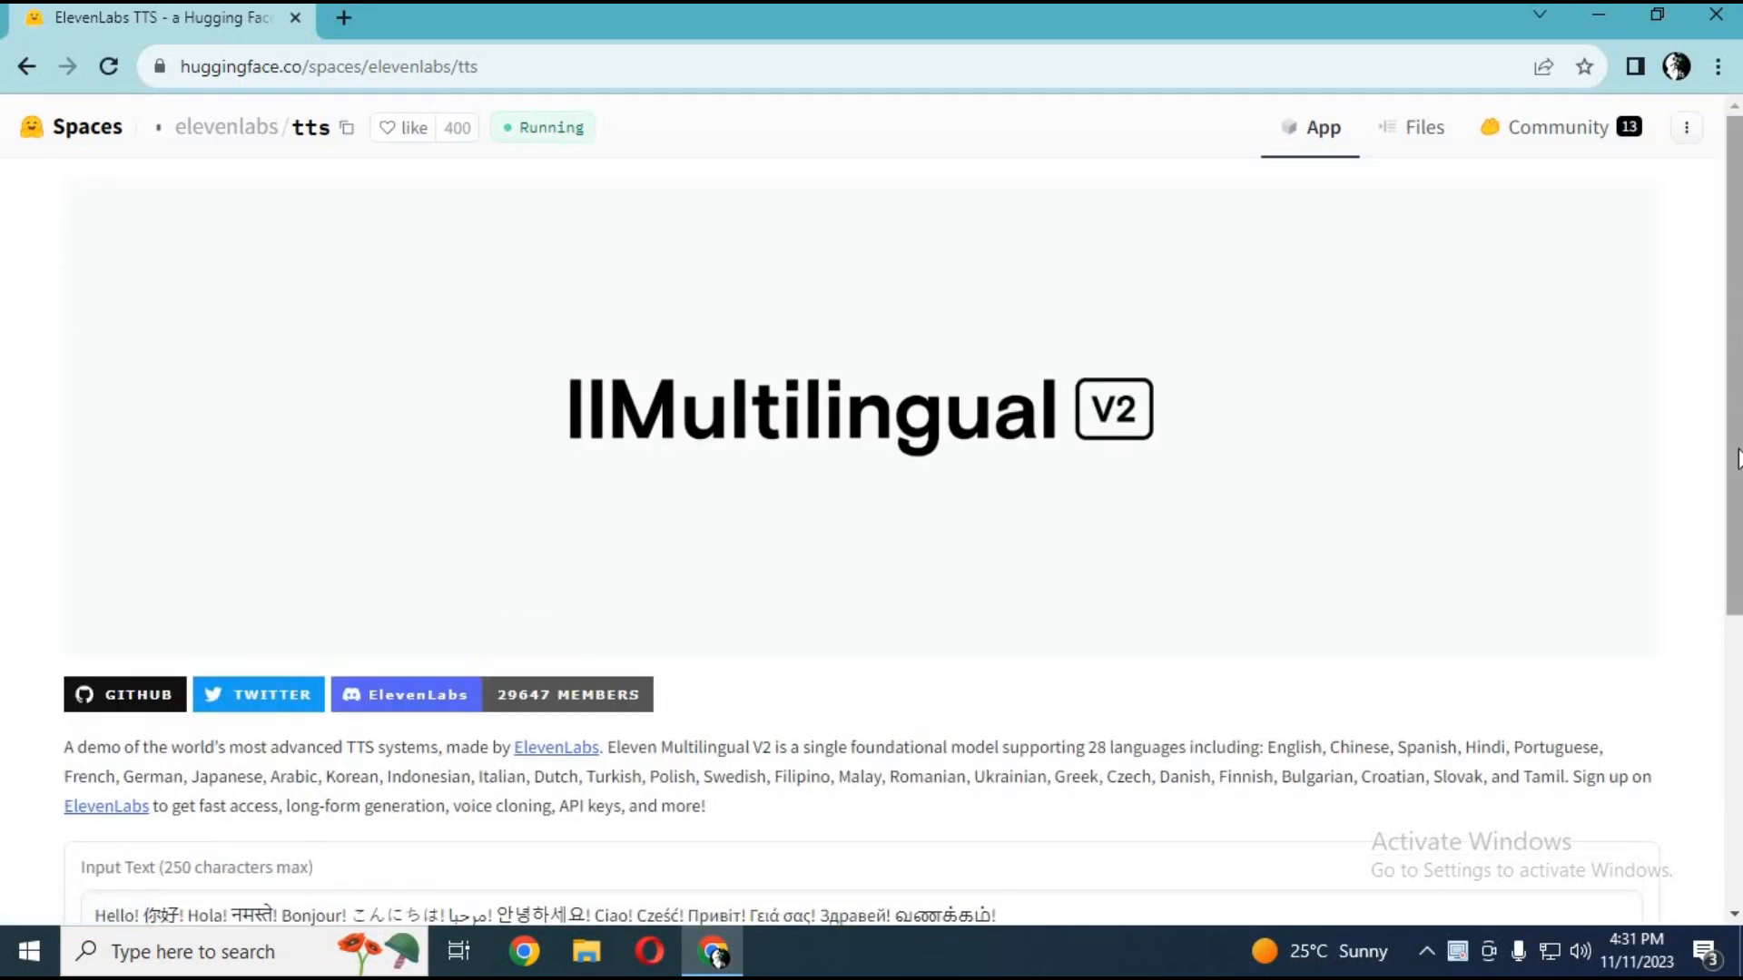
pyautogui.scroll(-3)
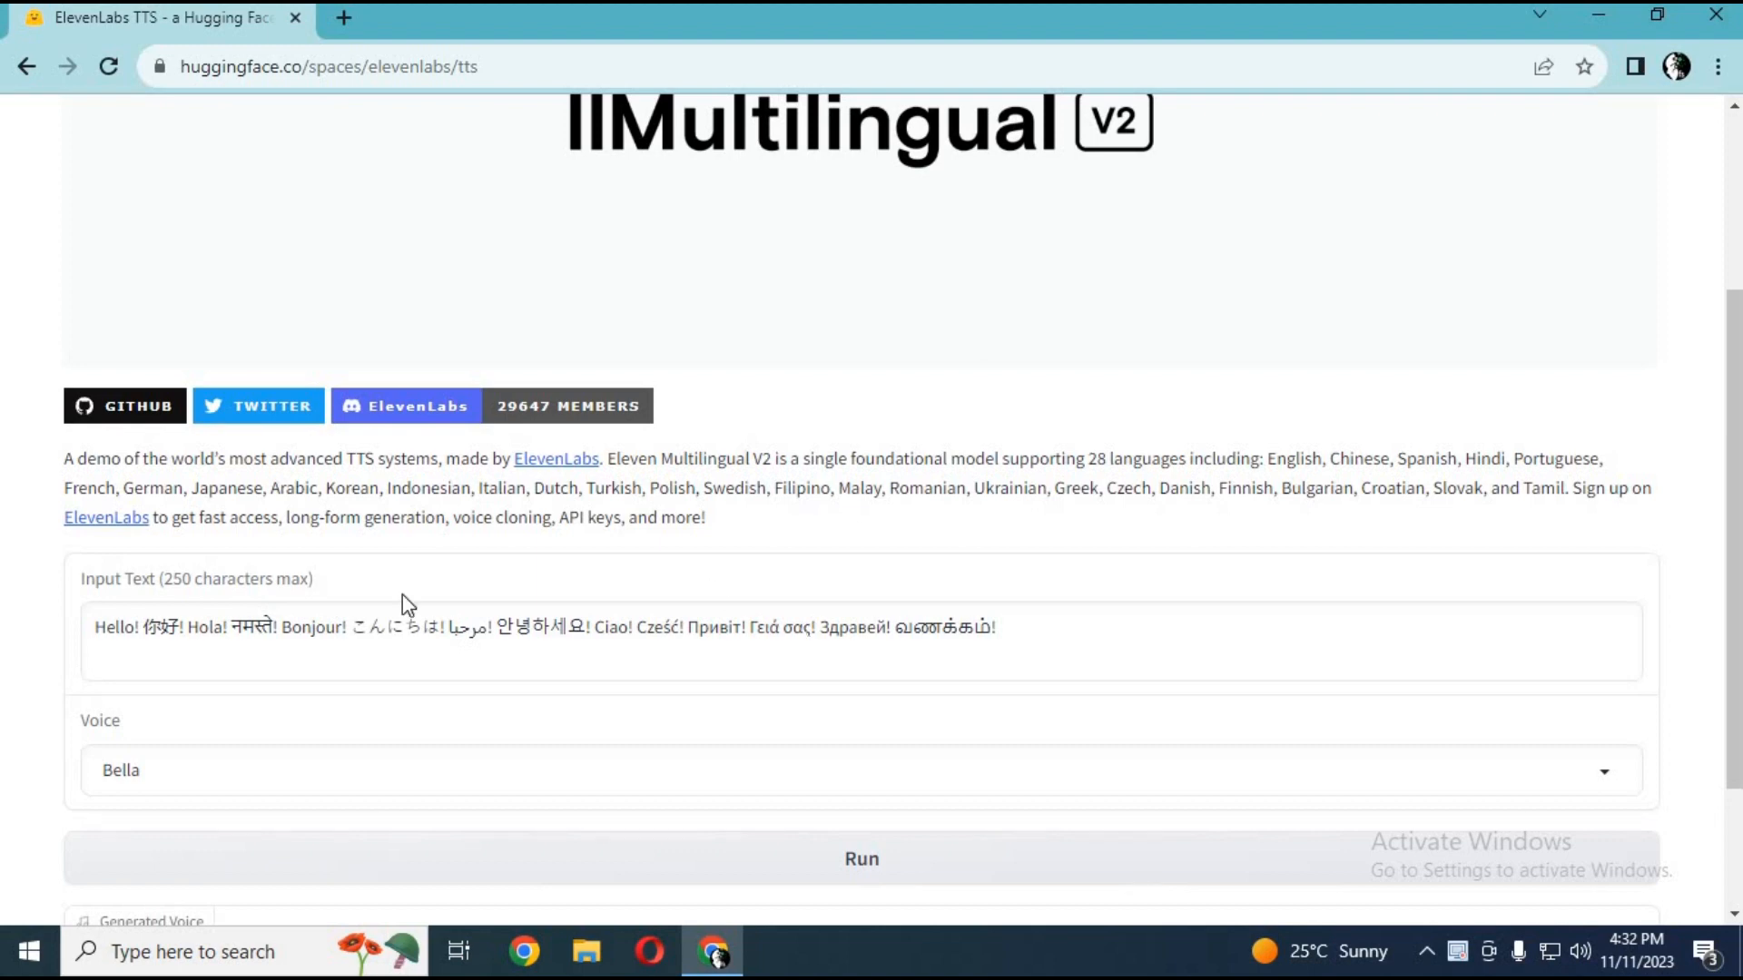
pyautogui.moveTo(349, 776)
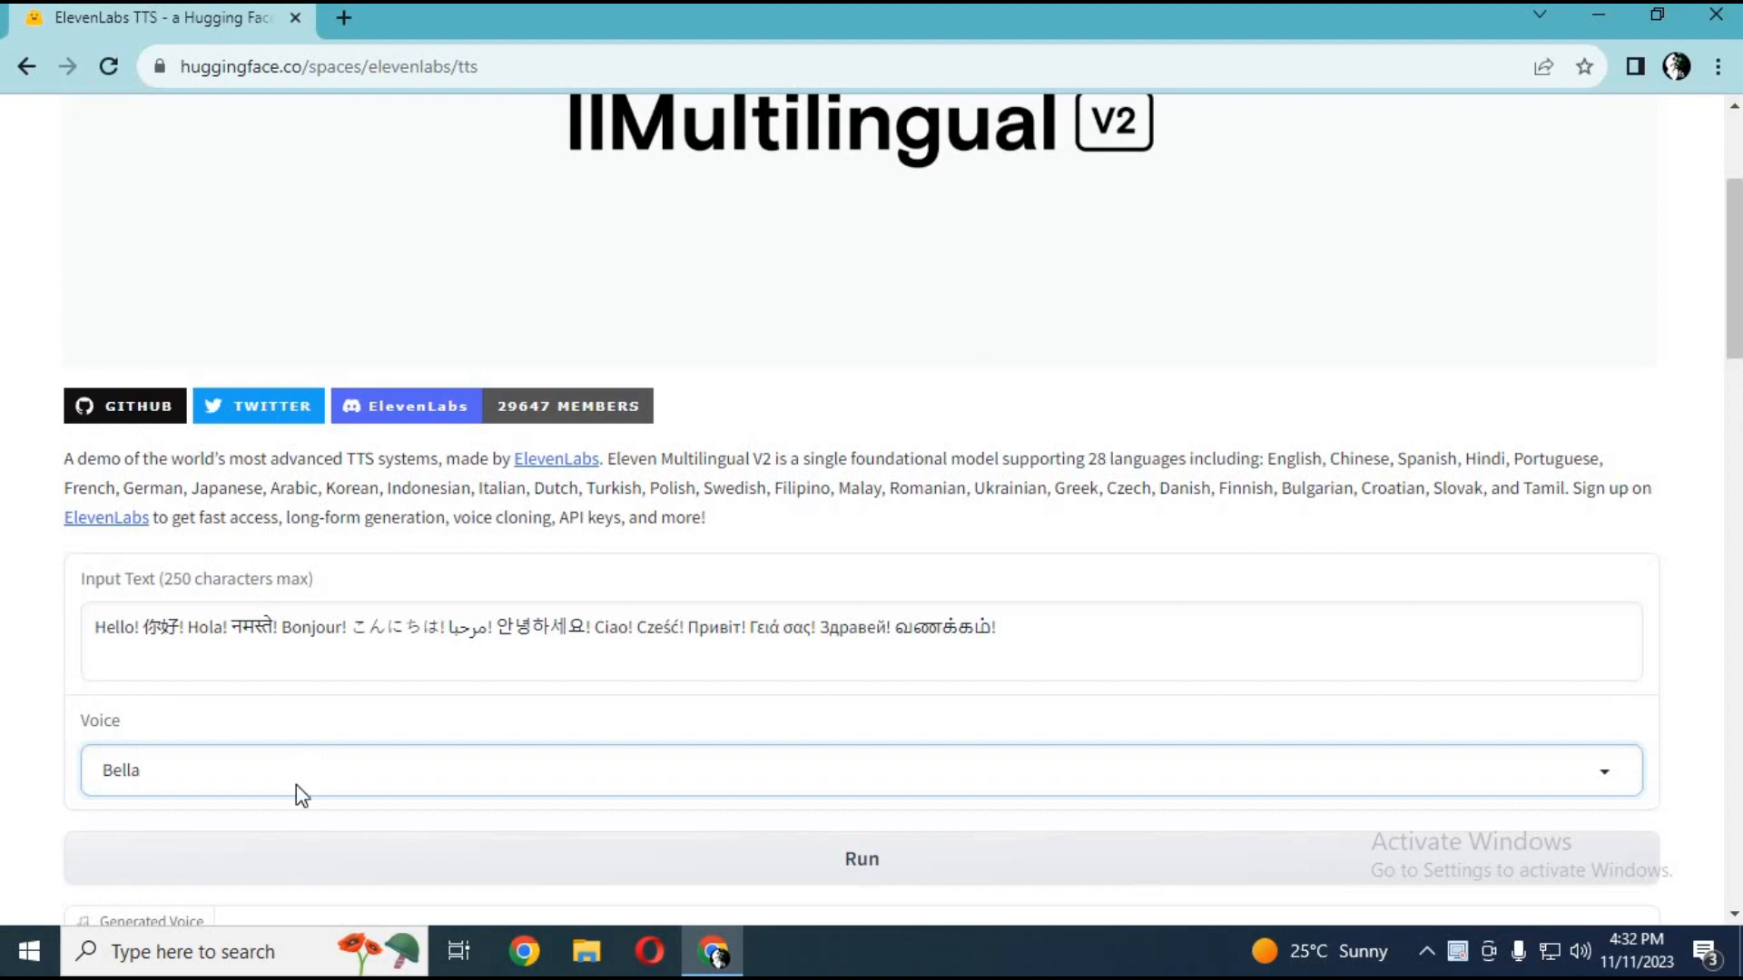
pyautogui.click(860, 771)
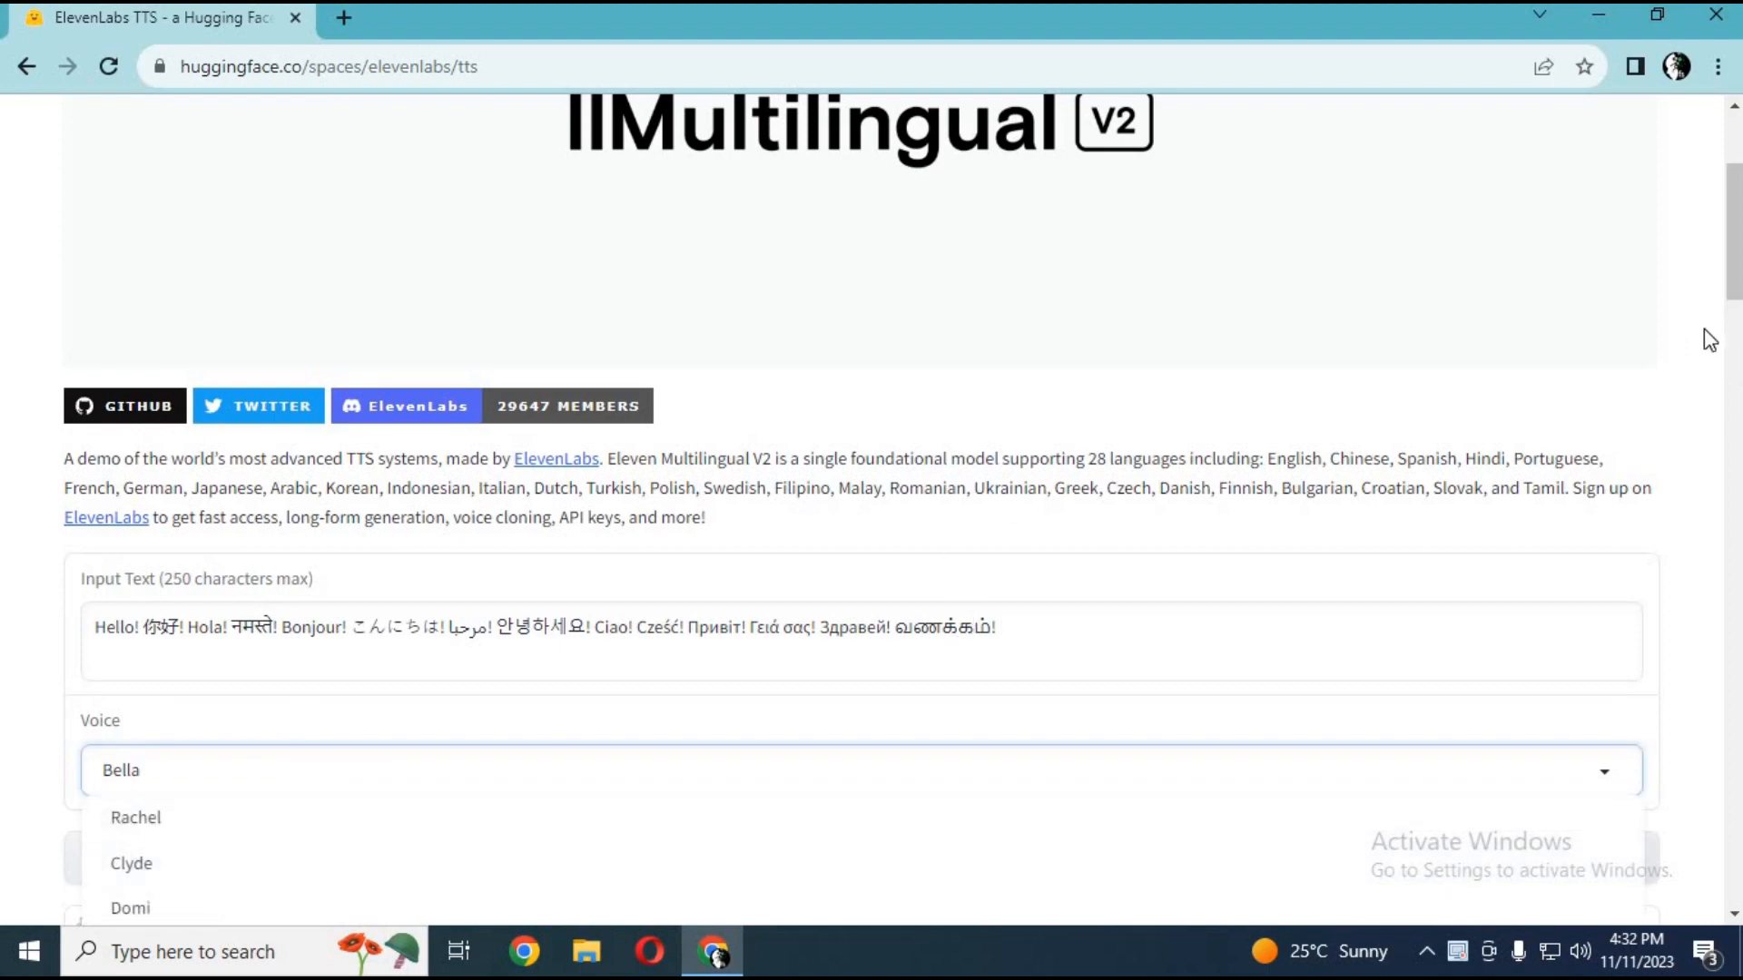
pyautogui.click(135, 817)
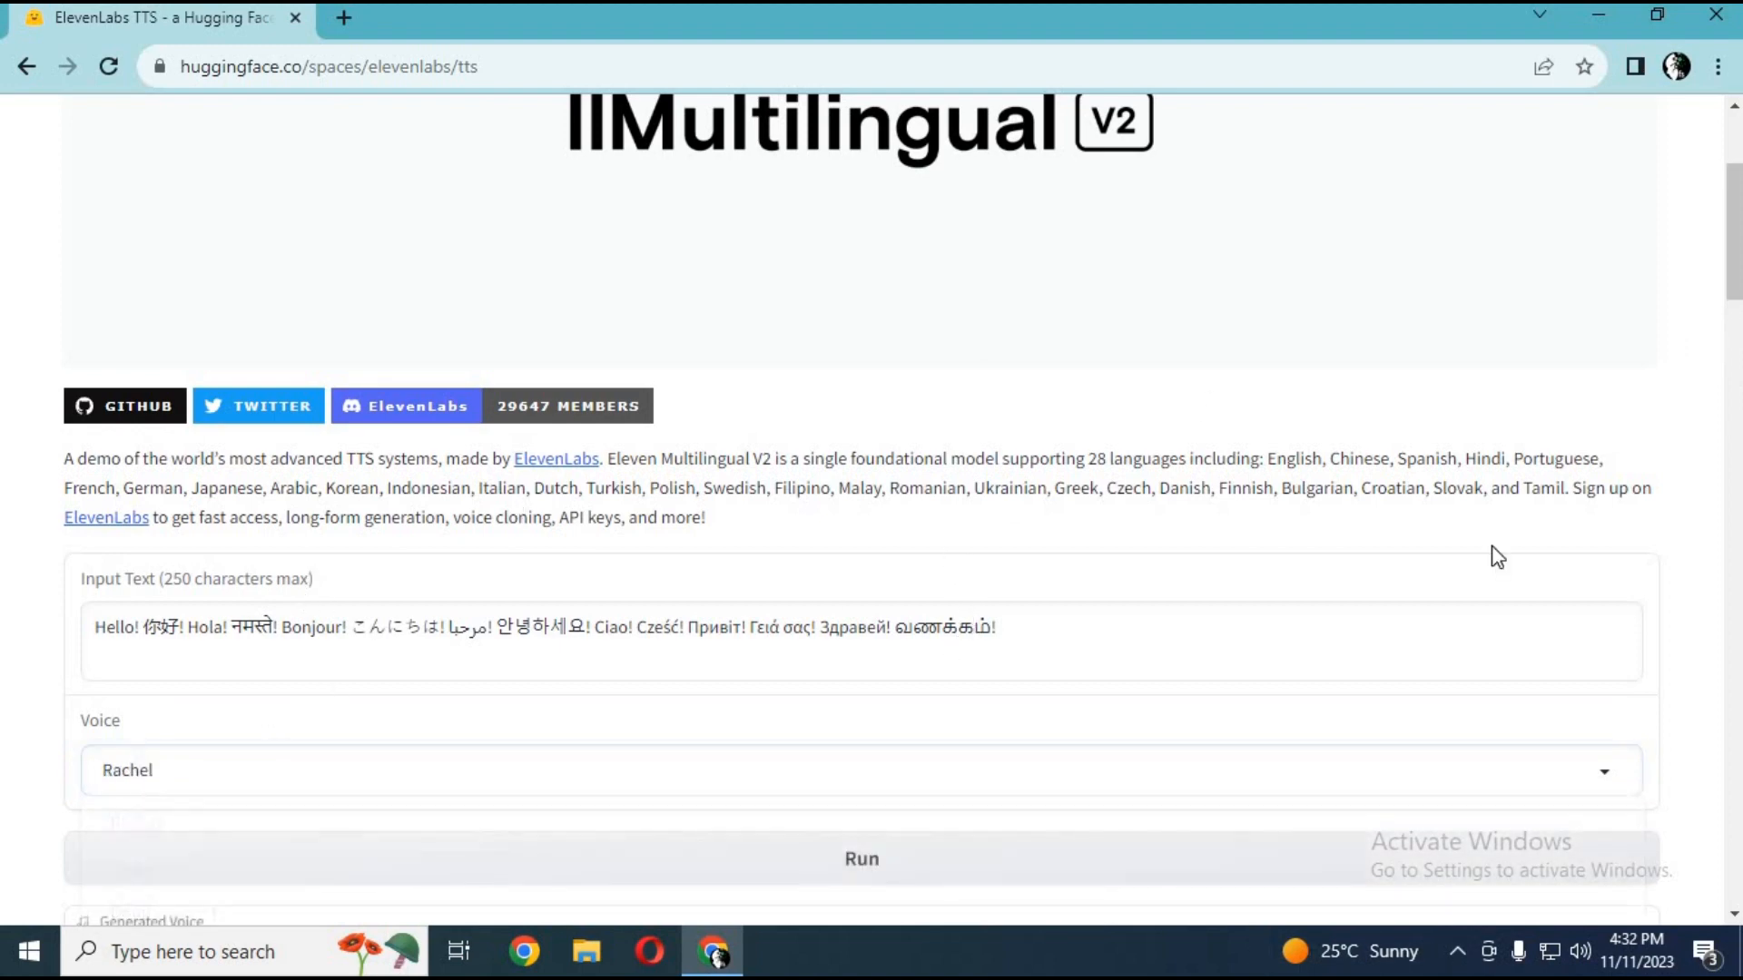
pyautogui.scroll(-3)
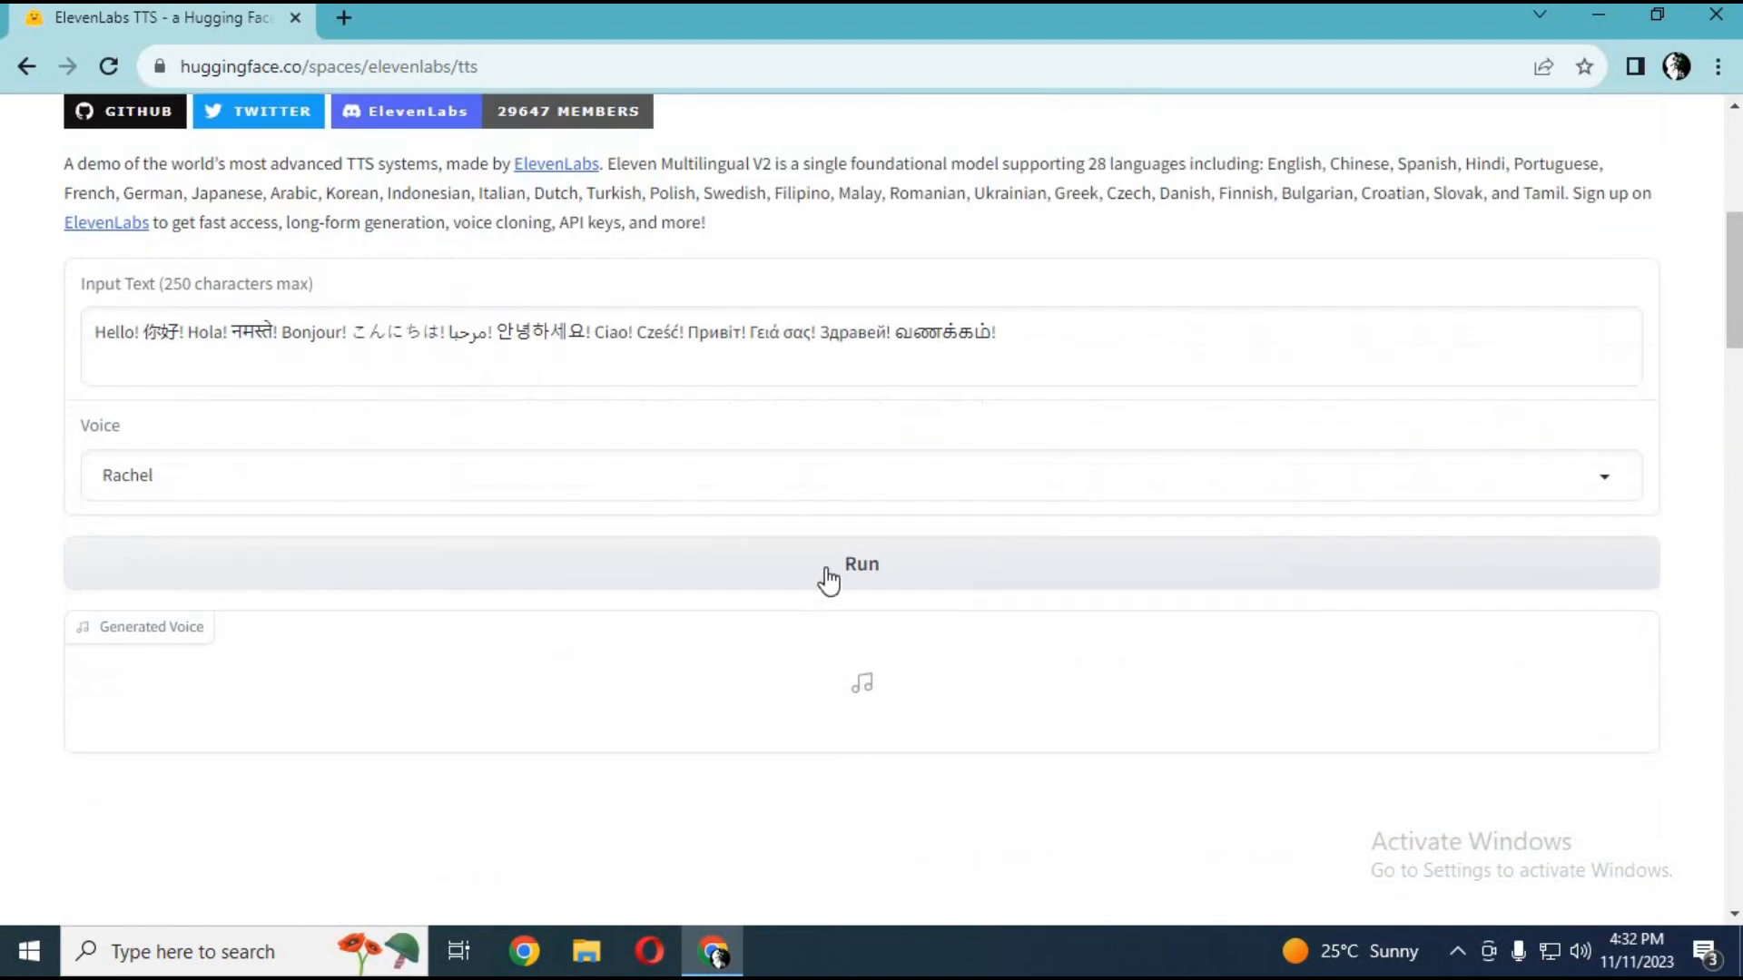
# Generate and play the 9-second Rachel speech clip from the sample text.
pyautogui.click(860, 564)
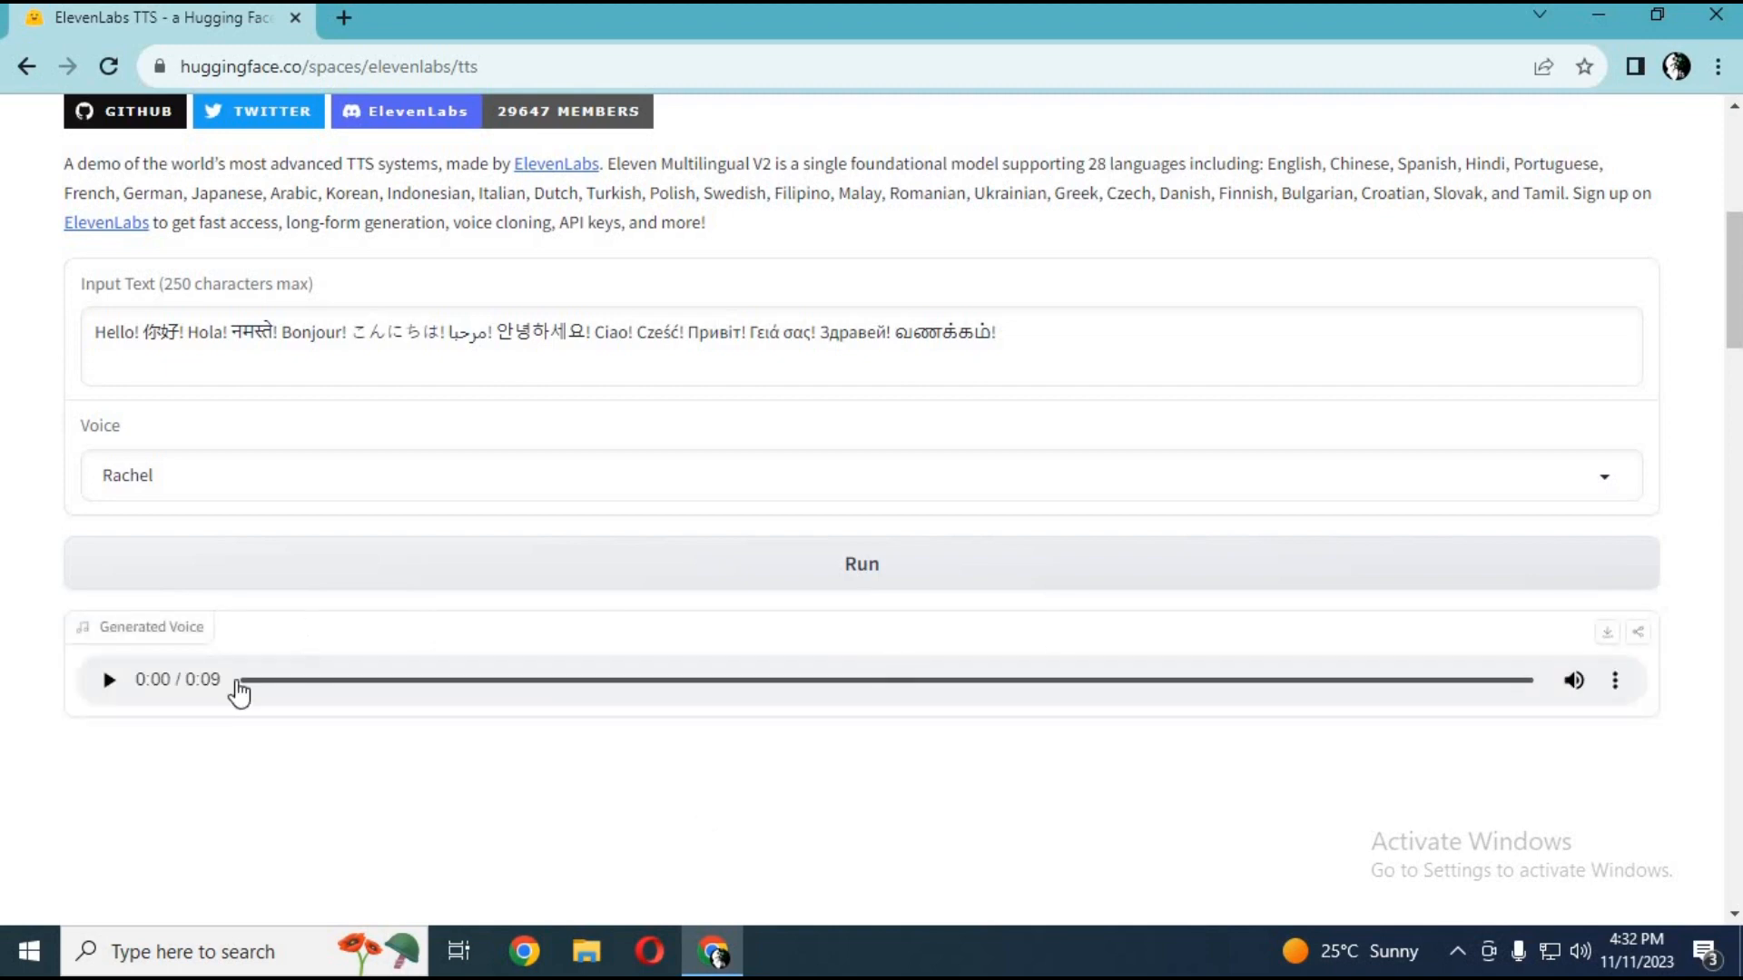
pyautogui.click(108, 679)
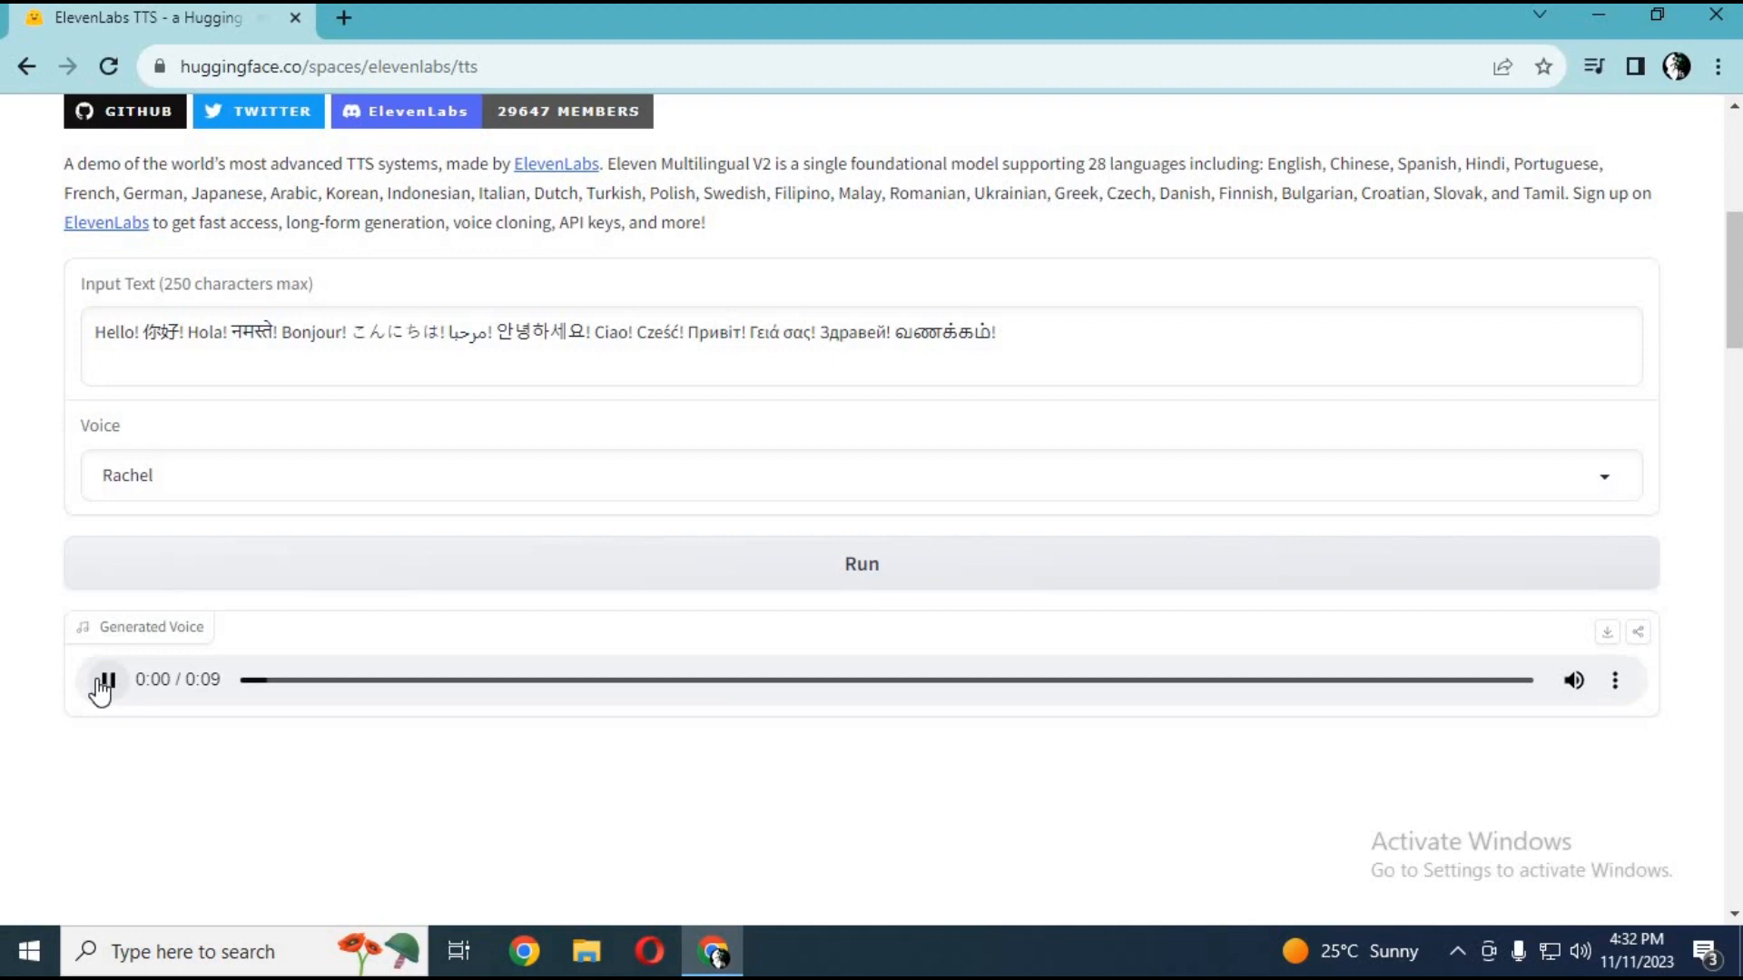
pyautogui.click(103, 679)
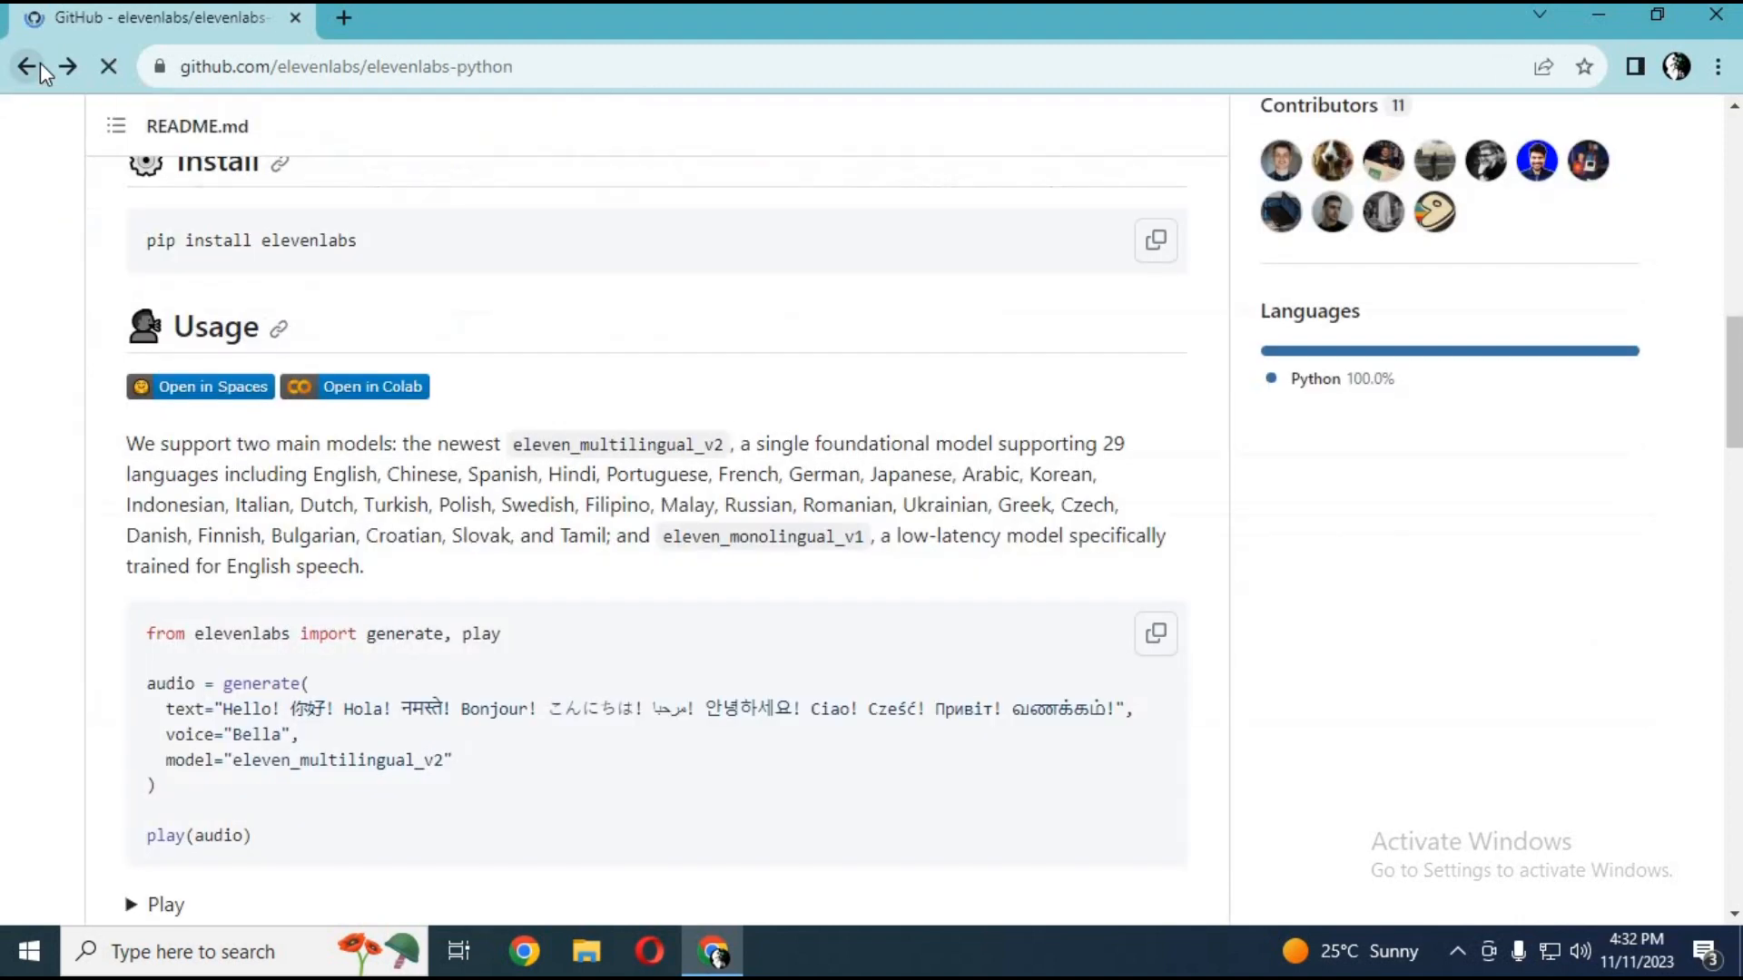
# Open the elevenlabs-python example notebook in Colab and show the Runtime menu.
pyautogui.click(367, 387)
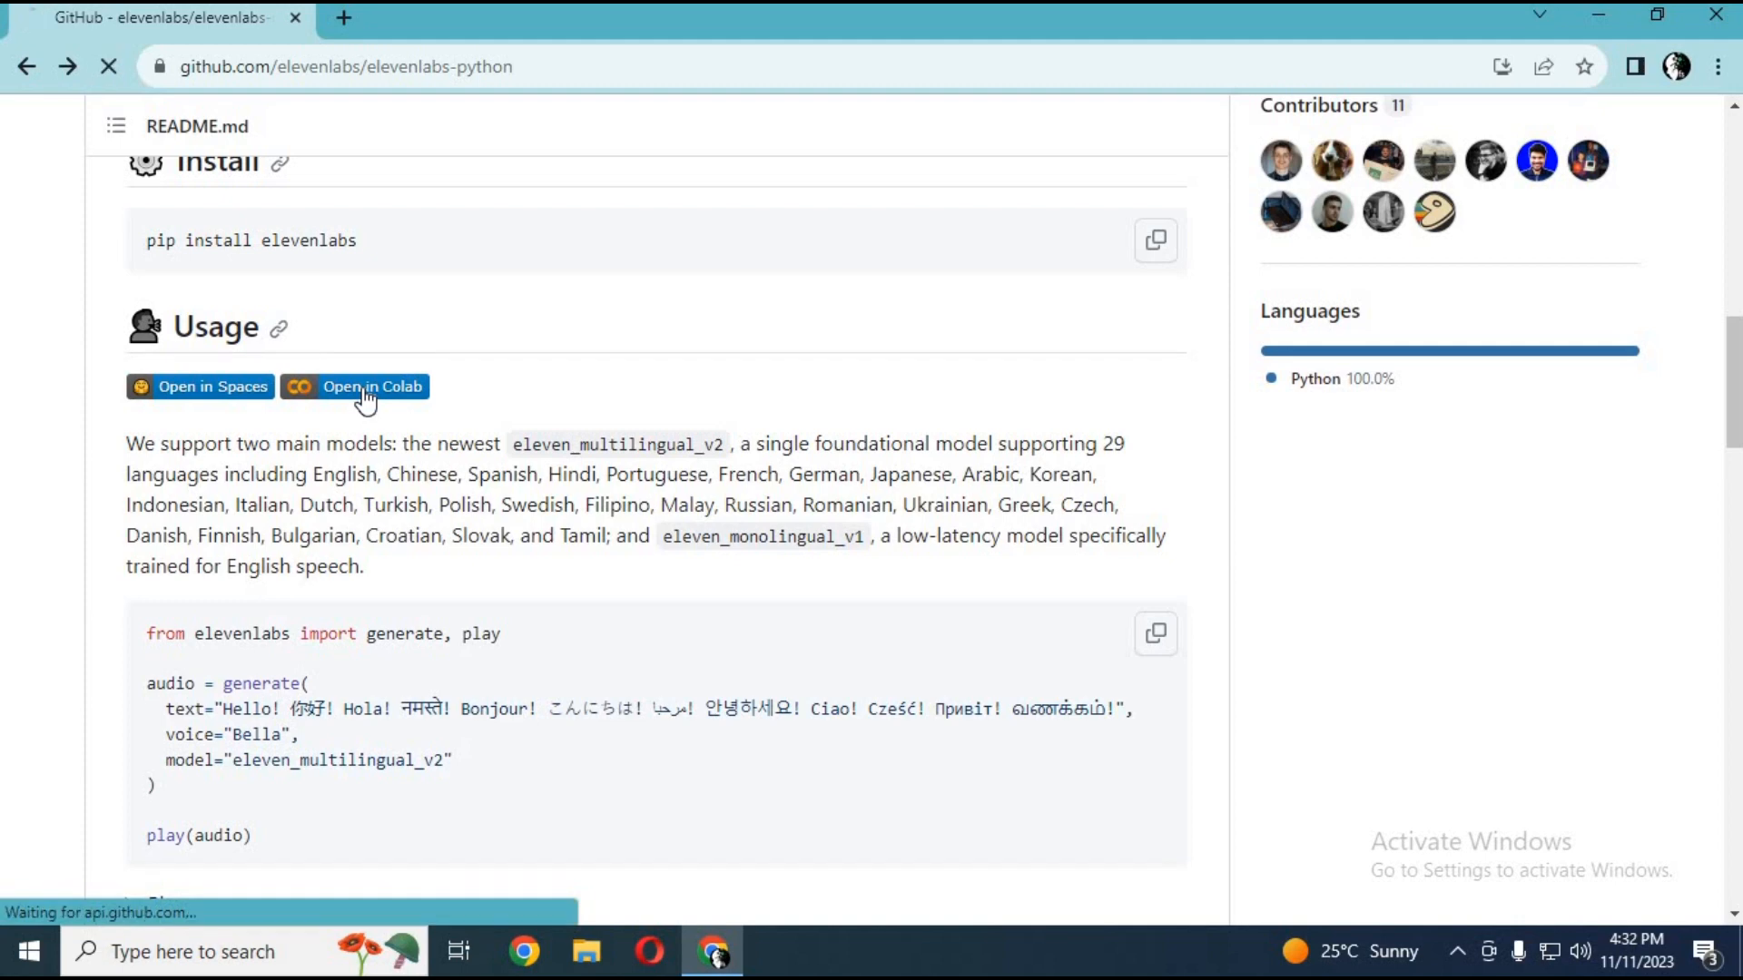
pyautogui.click(356, 386)
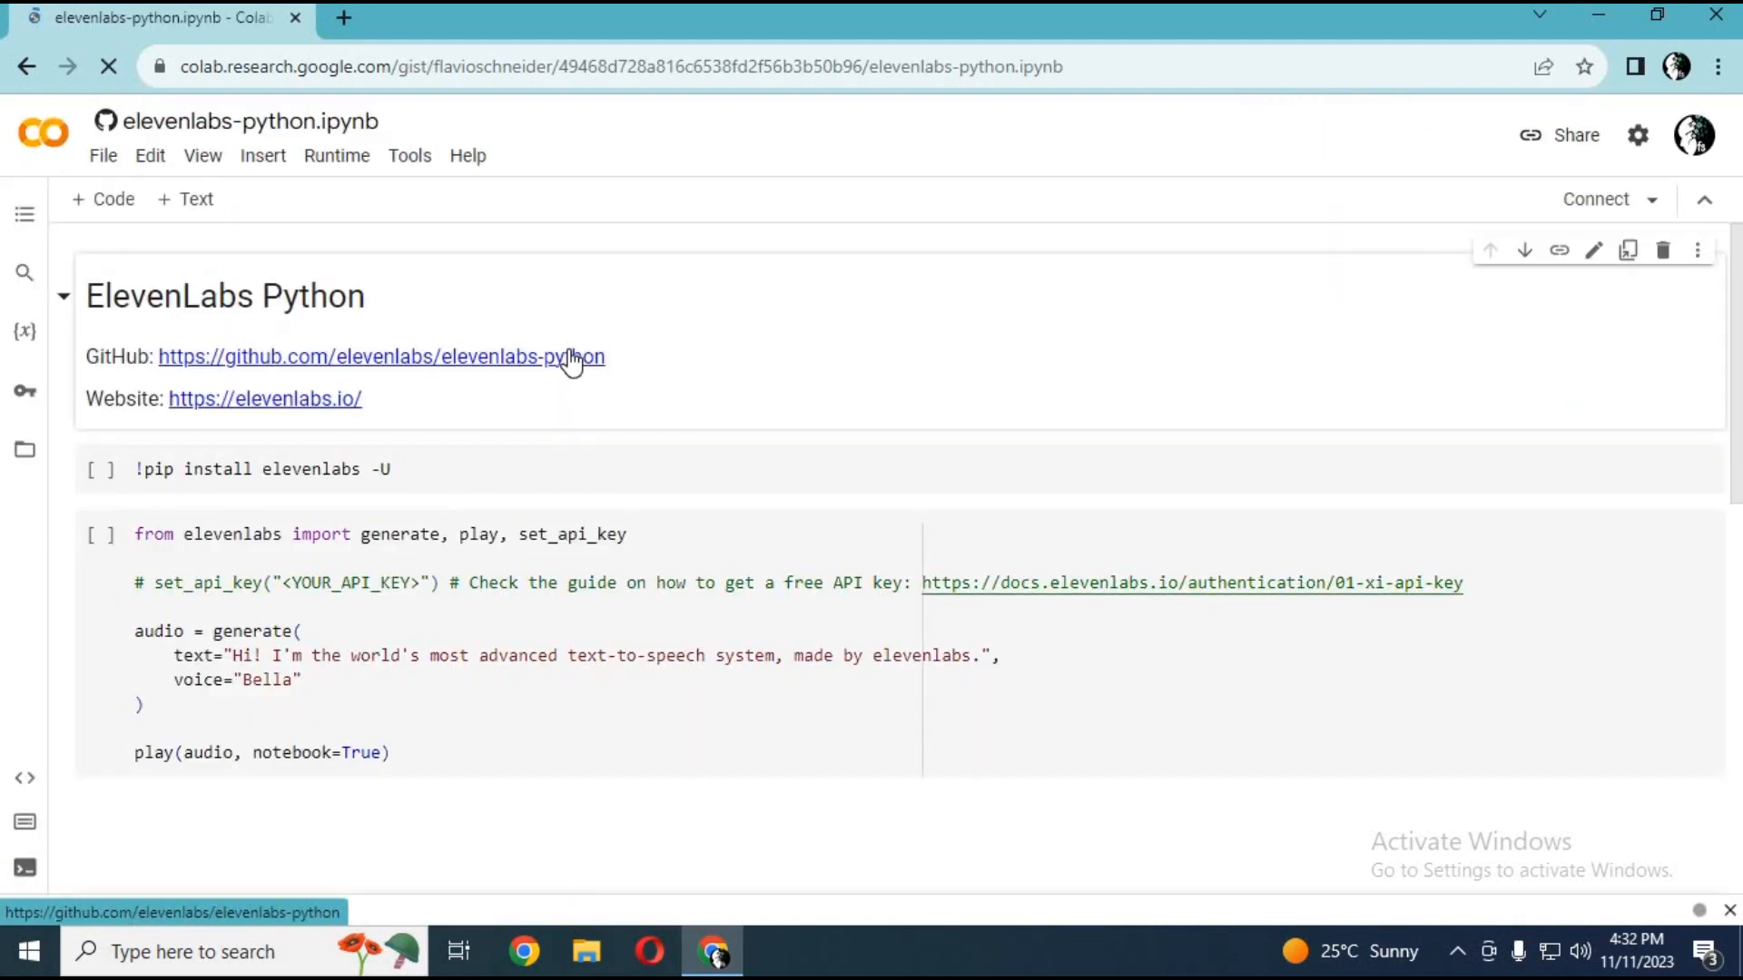
pyautogui.click(100, 534)
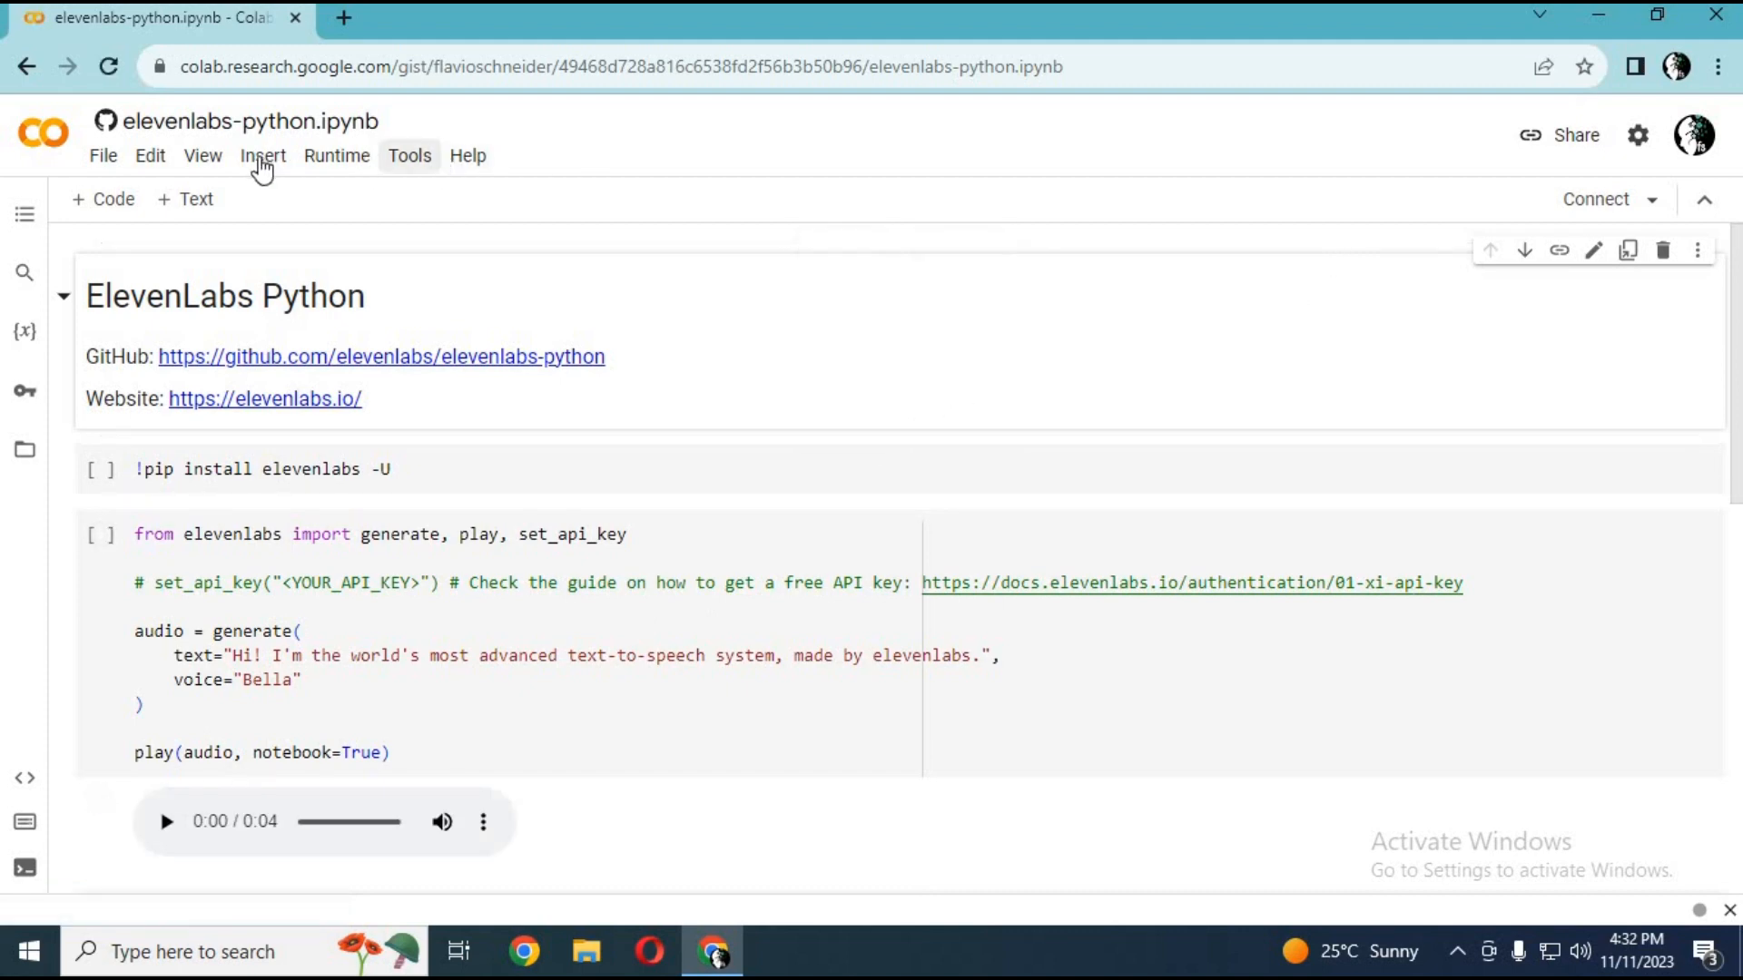
pyautogui.click(335, 155)
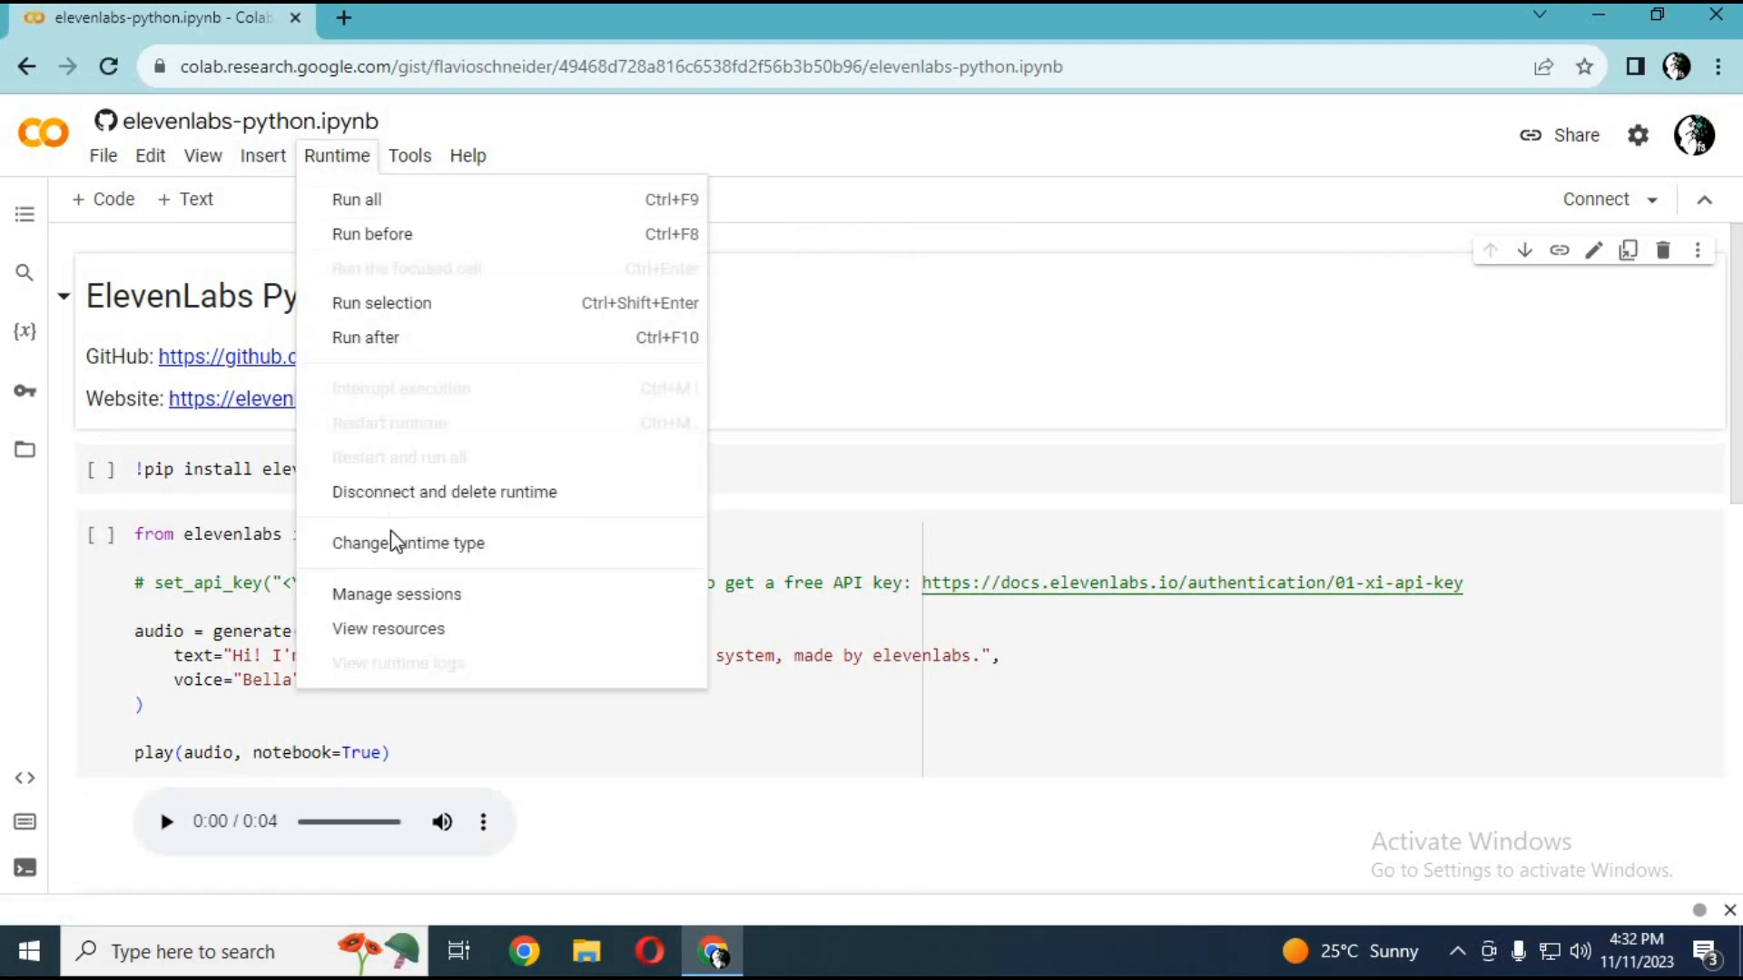
# Change the Colab runtime type to the T4 GPU accelerator.
pyautogui.click(407, 542)
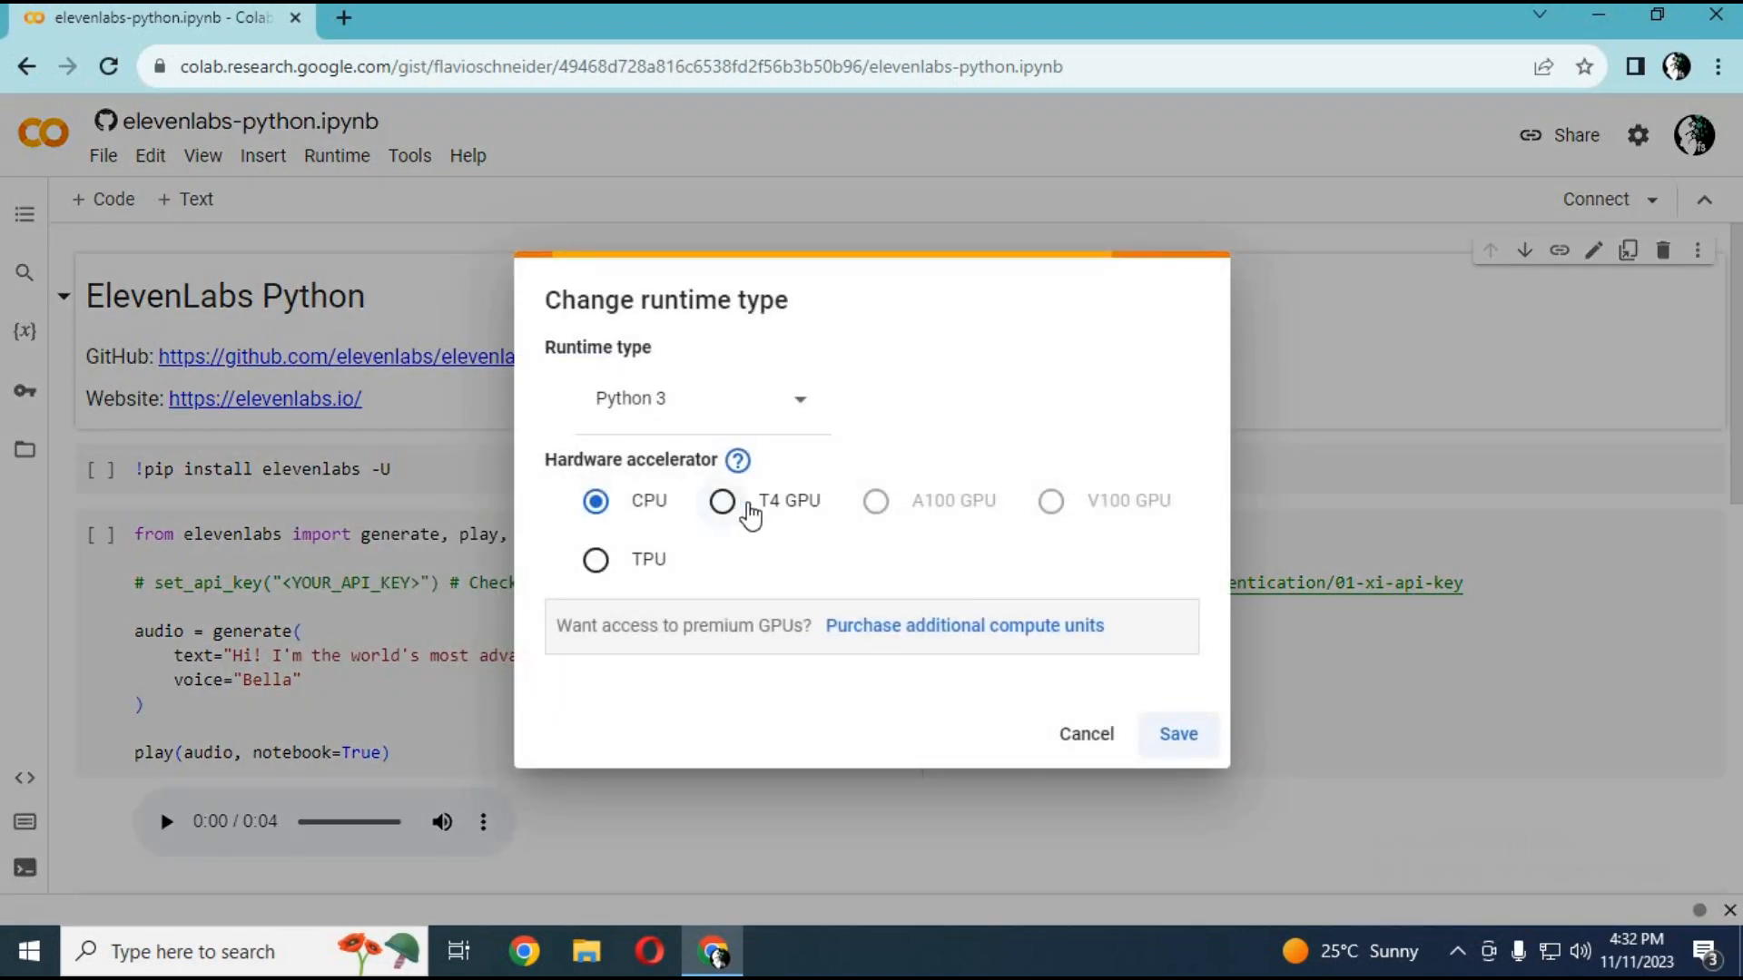
pyautogui.click(1177, 734)
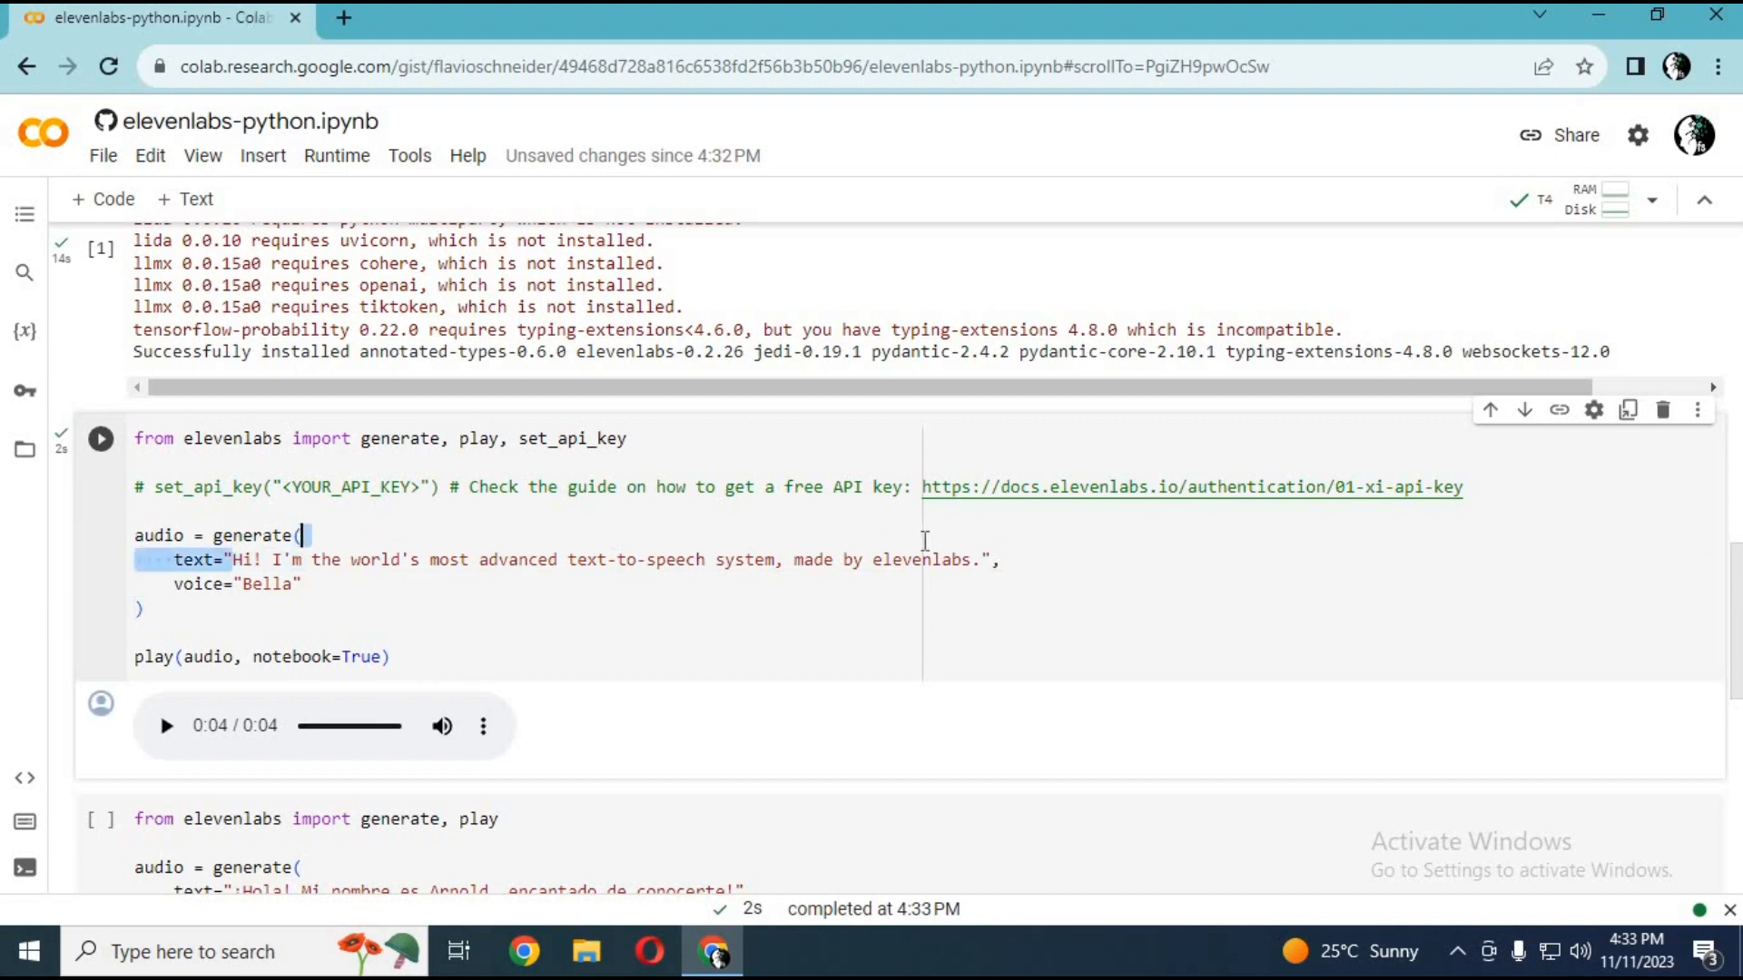
# Change the generate() text to a message asking viewers to subscribe, and rerun it.
pyautogui.write('i hope you like this video . if you got any question comment . dont fog.",')
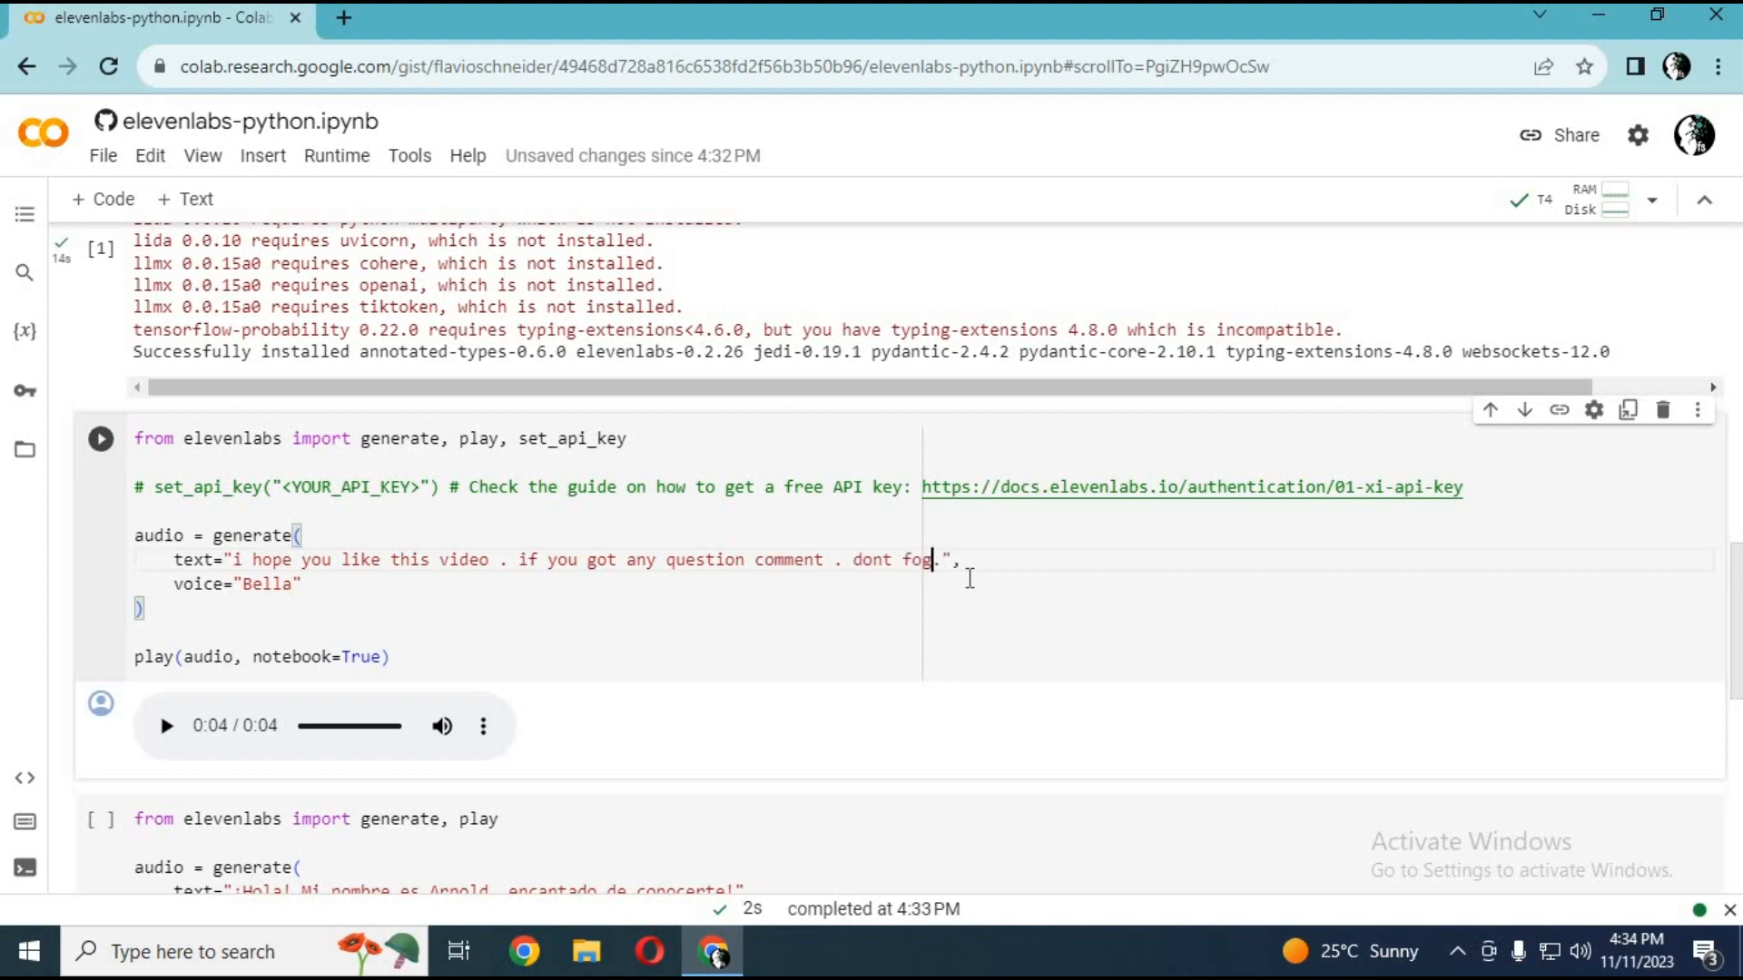
pyautogui.write('et to subscr')
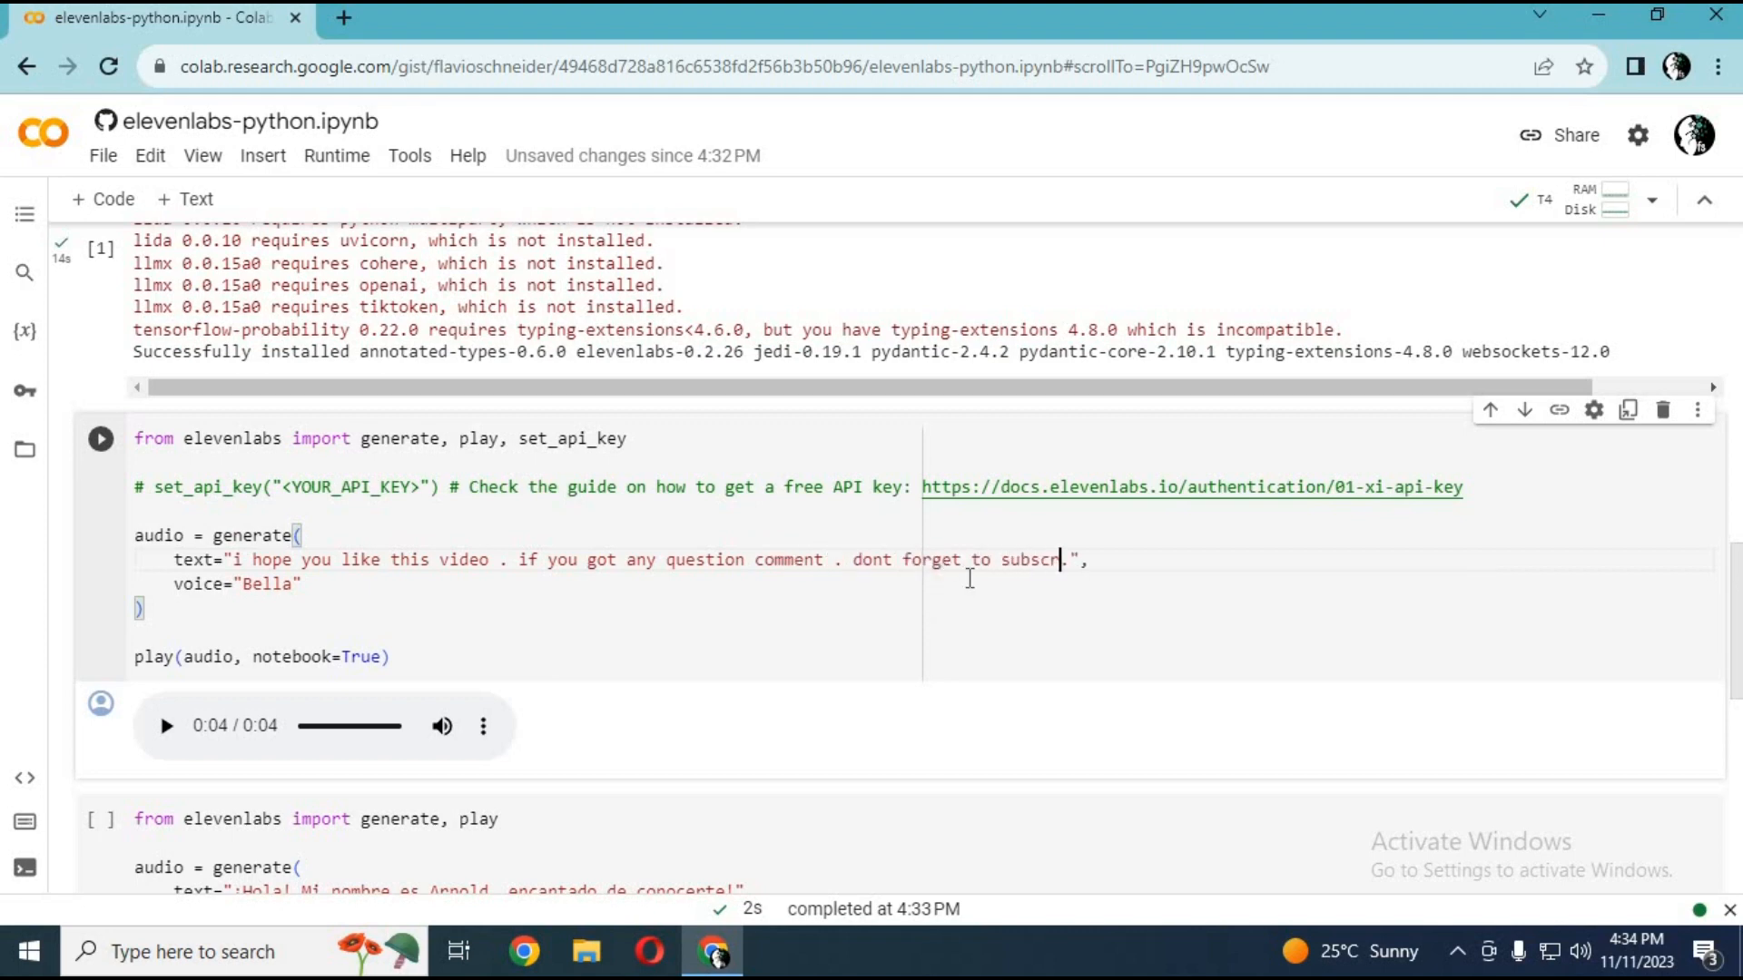
pyautogui.write('ibe to my youtube channel . ake care')
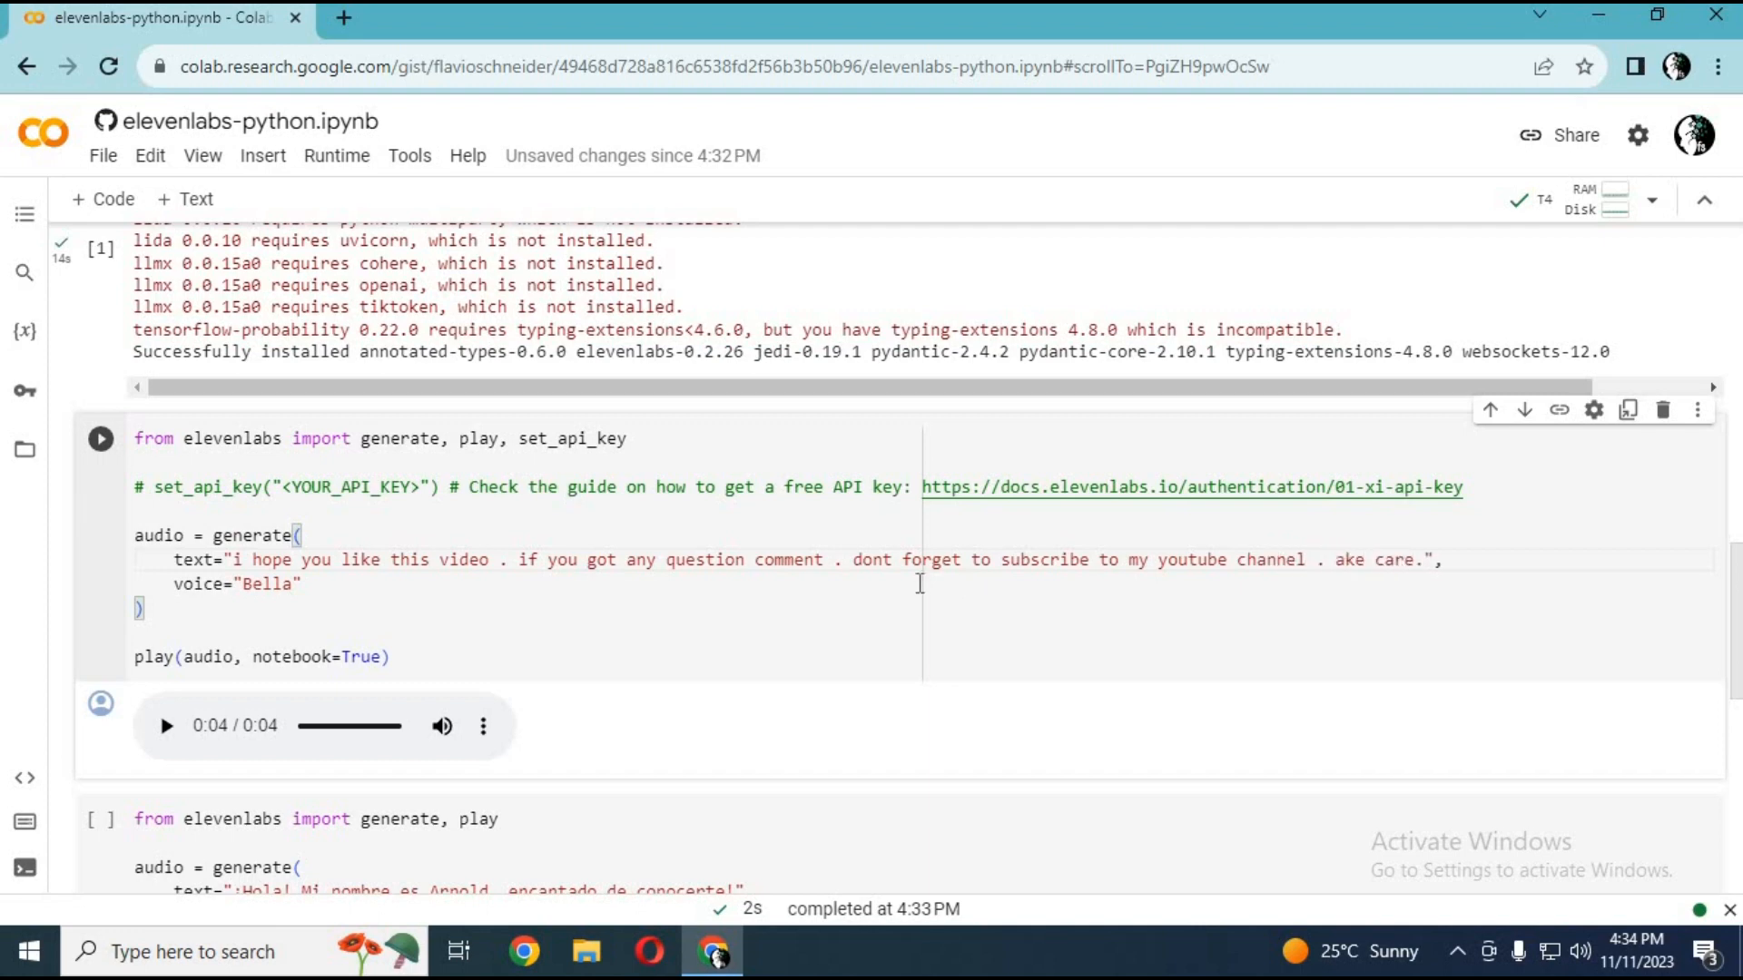
pyautogui.click(100, 438)
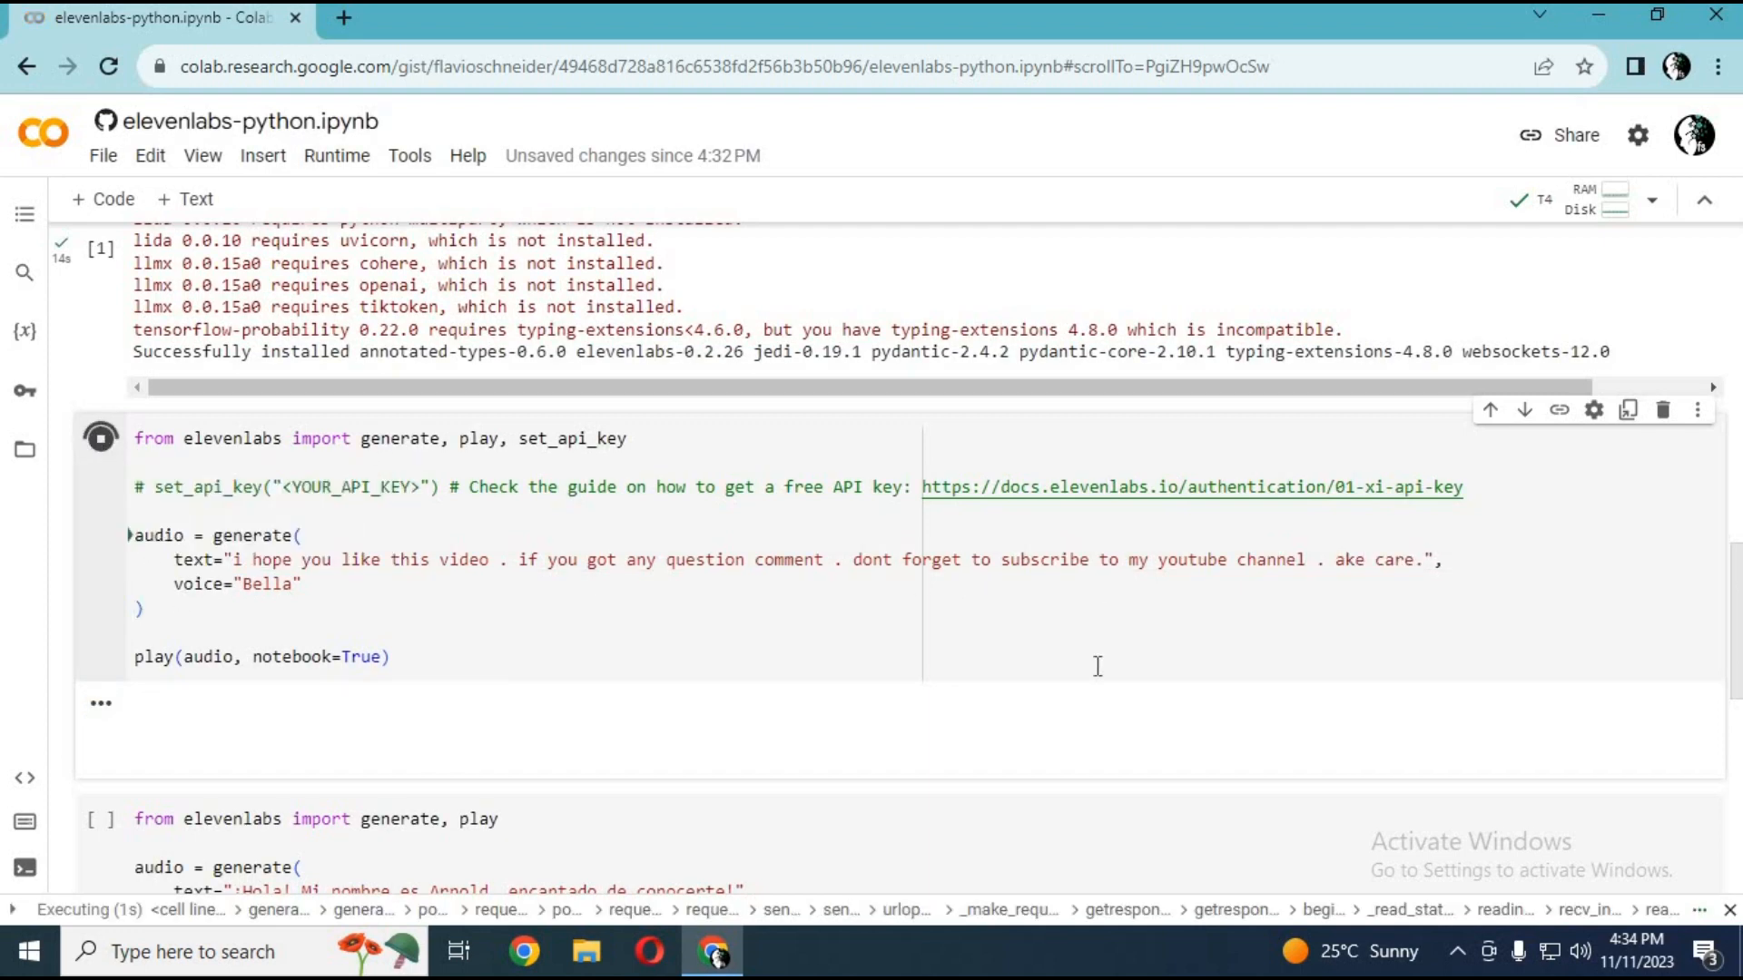